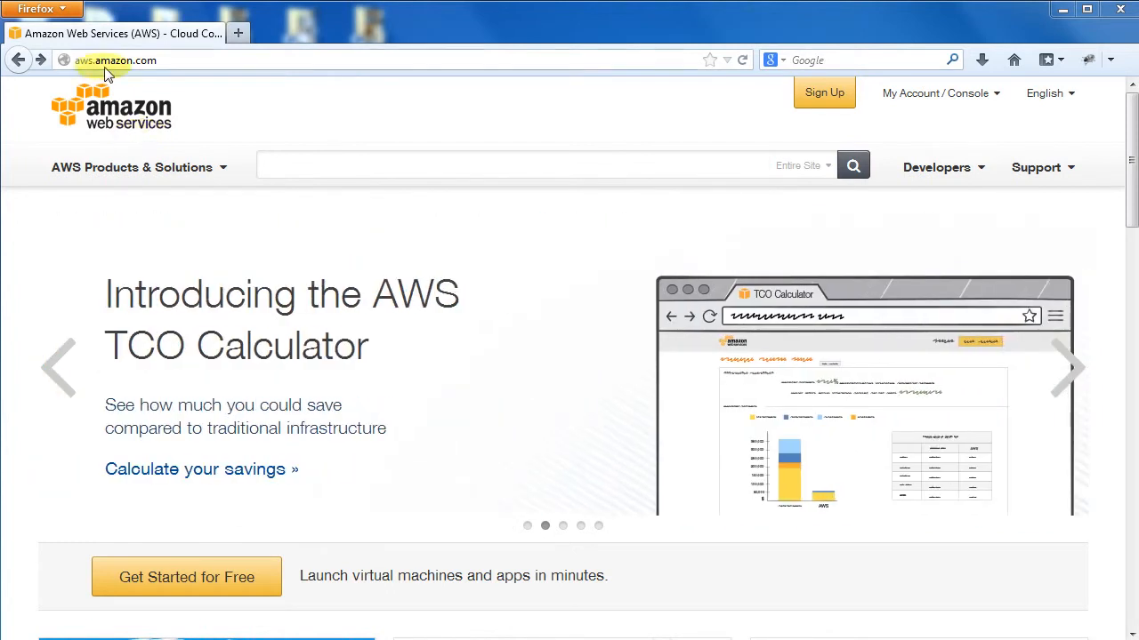
mouse_move(652, 92)
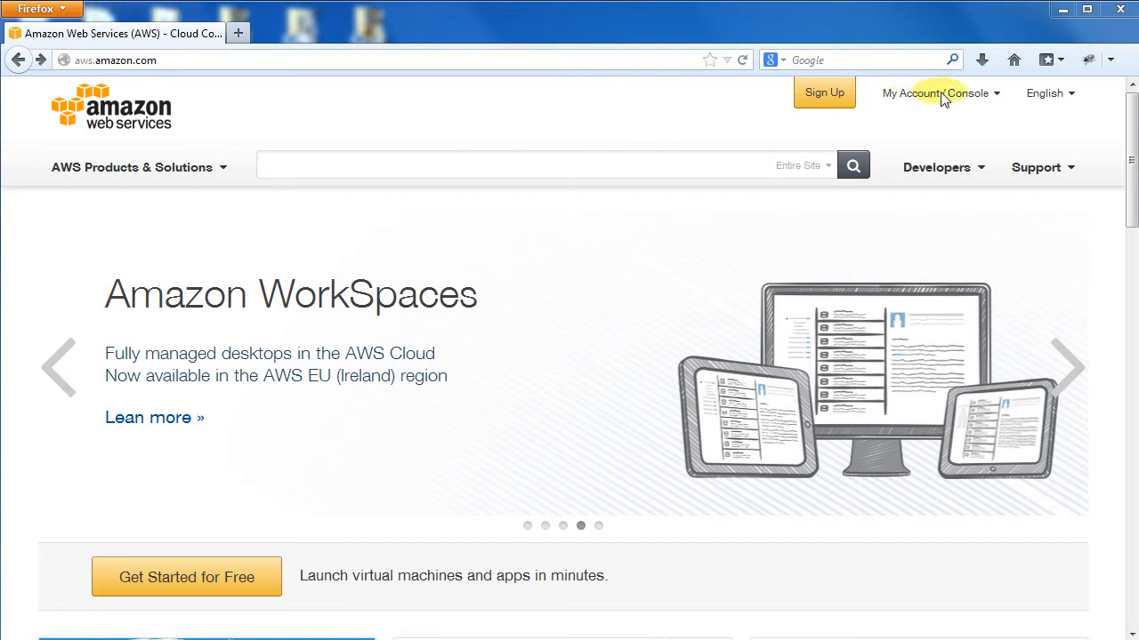
Step: Open the AWS Management Console and go to the EC2 dashboard in N. Virginia
click(936, 93)
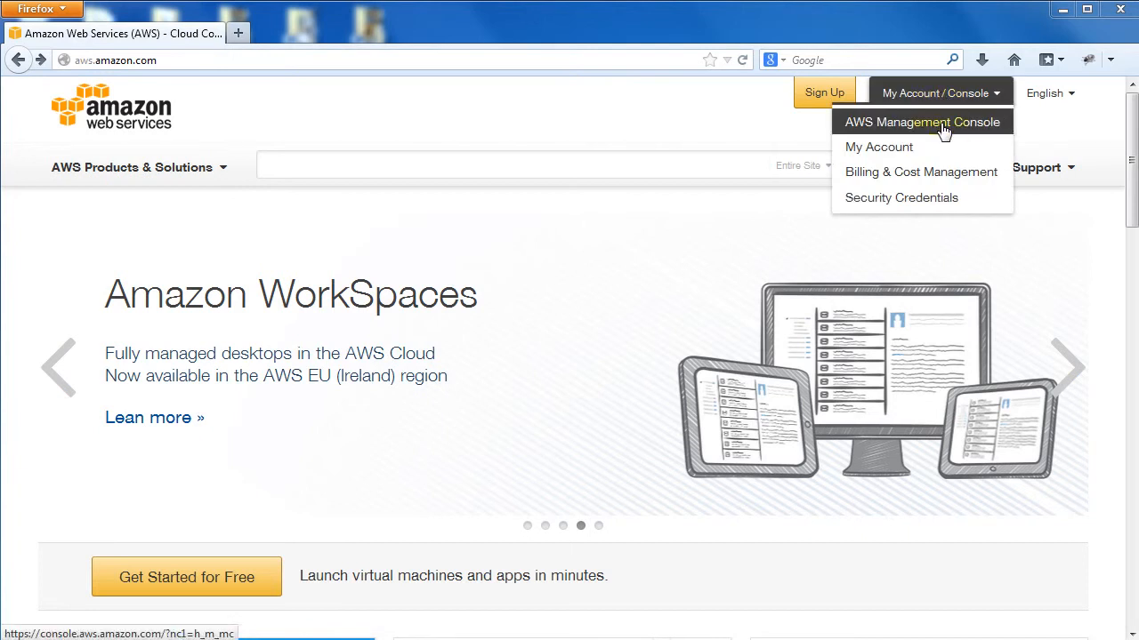
click(921, 122)
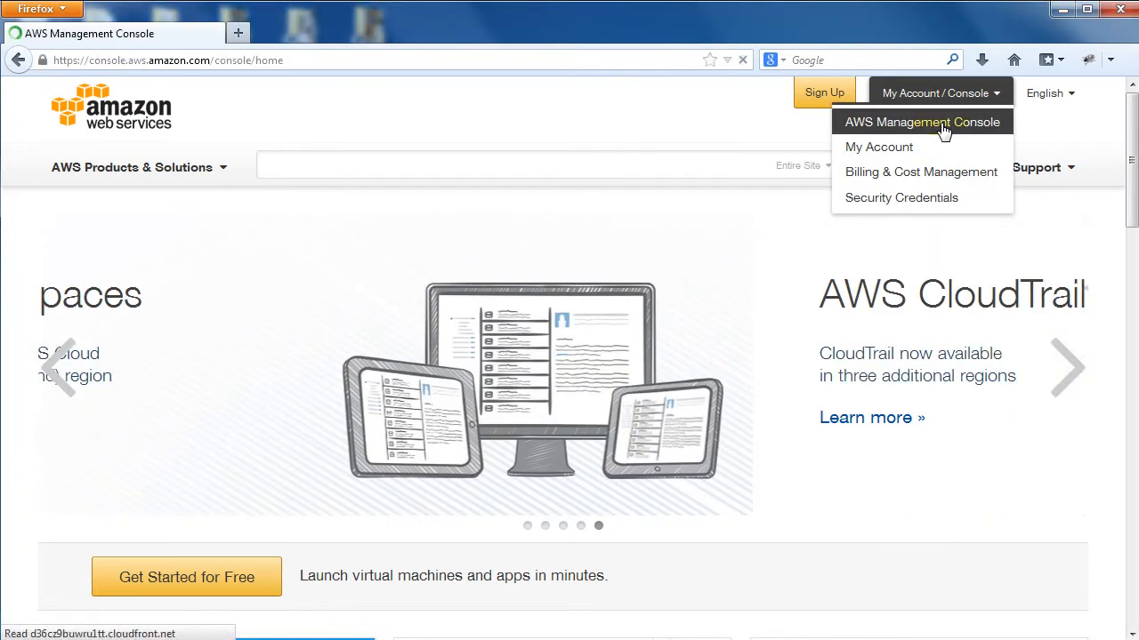
click(922, 121)
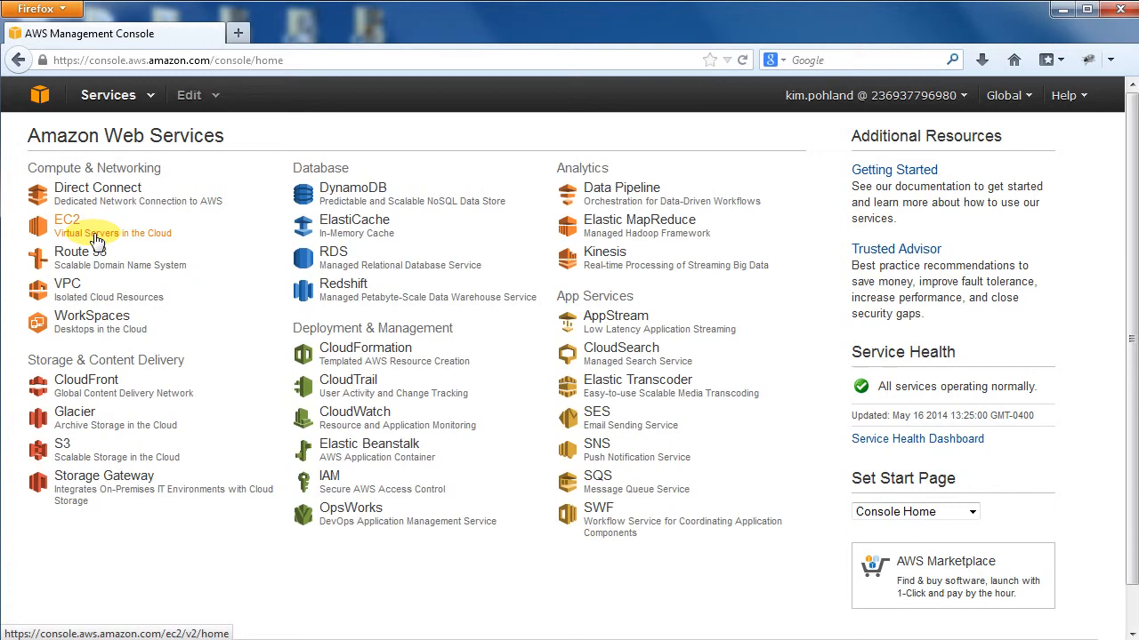
click(67, 220)
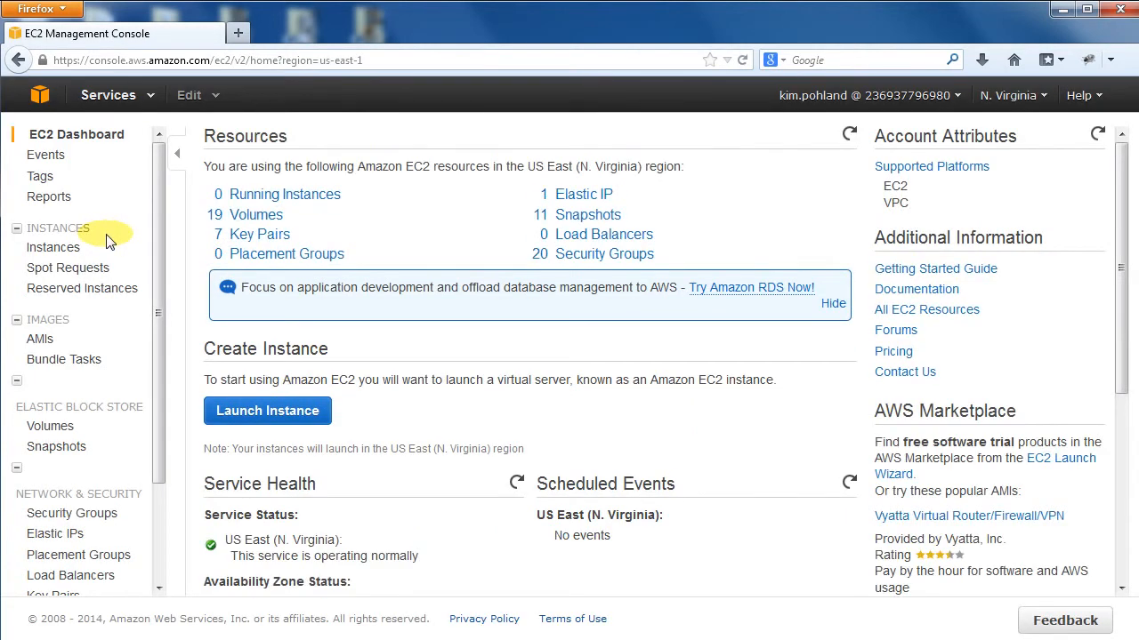
mouse_move(307, 362)
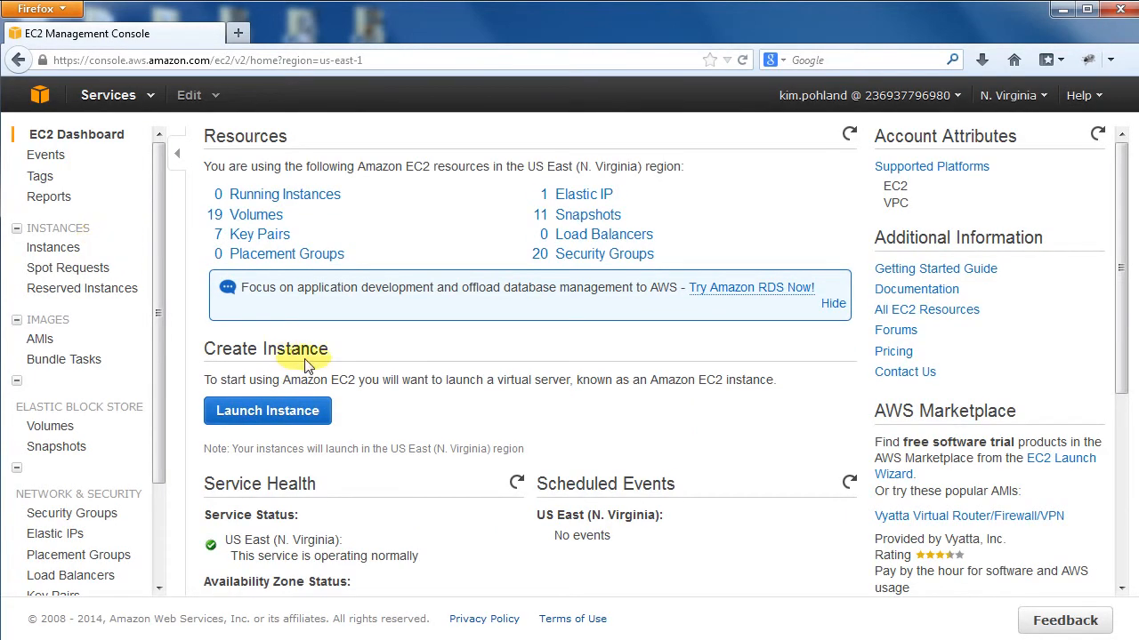
mouse_move(280, 435)
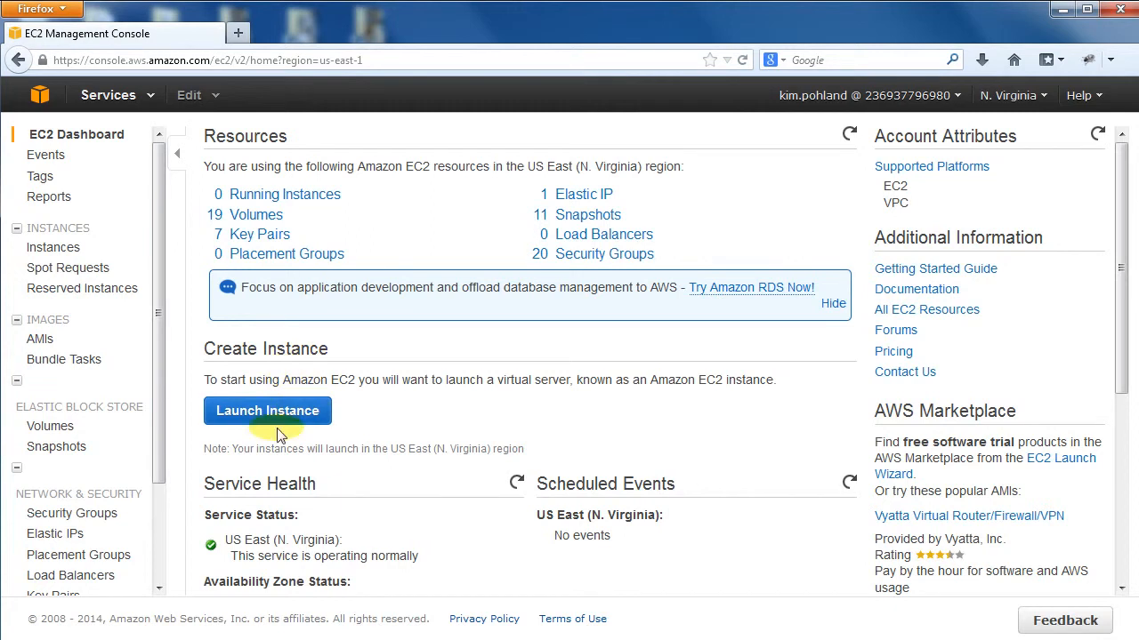
Step: Launch a new instance and select a NITRC-CE image from Community AMIs searched for 'nitrc-ce'
click(267, 410)
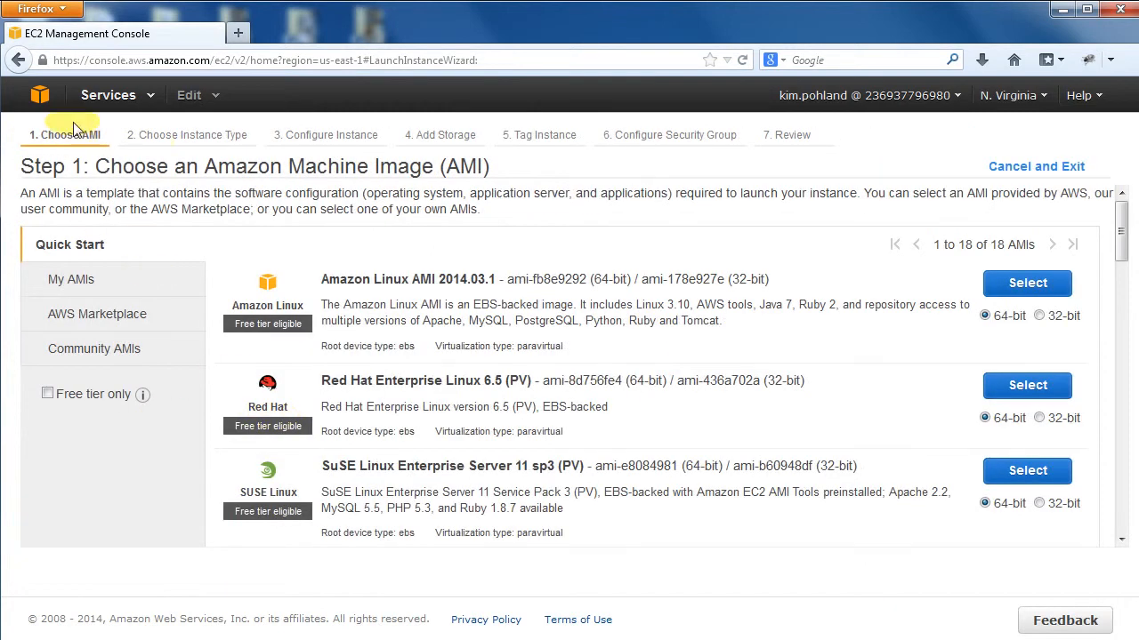
mouse_move(398, 146)
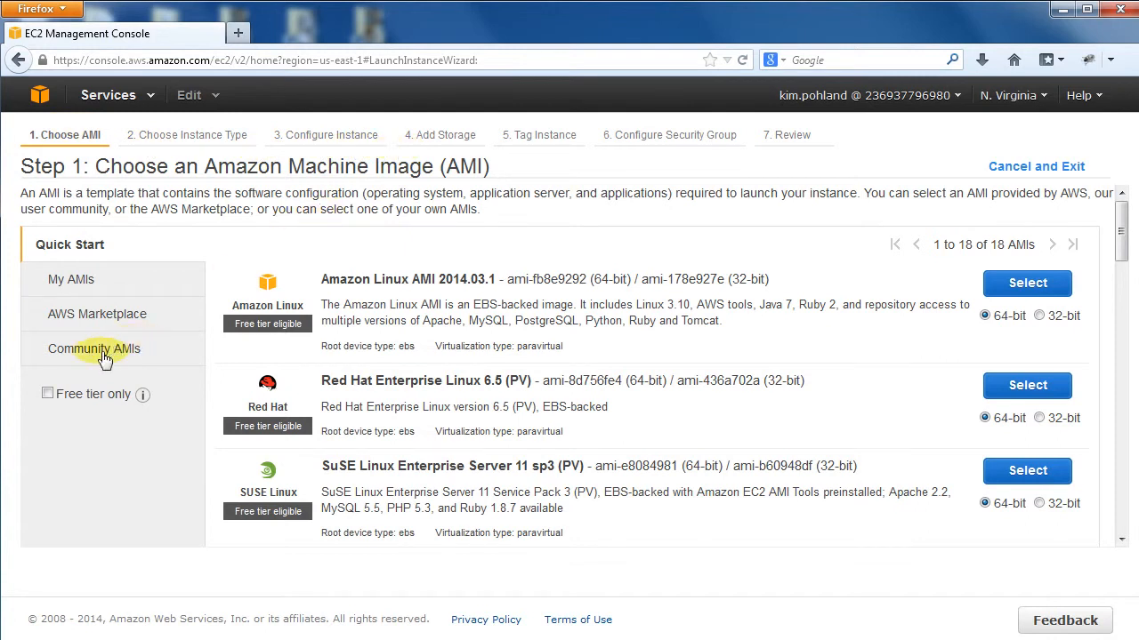
click(93, 347)
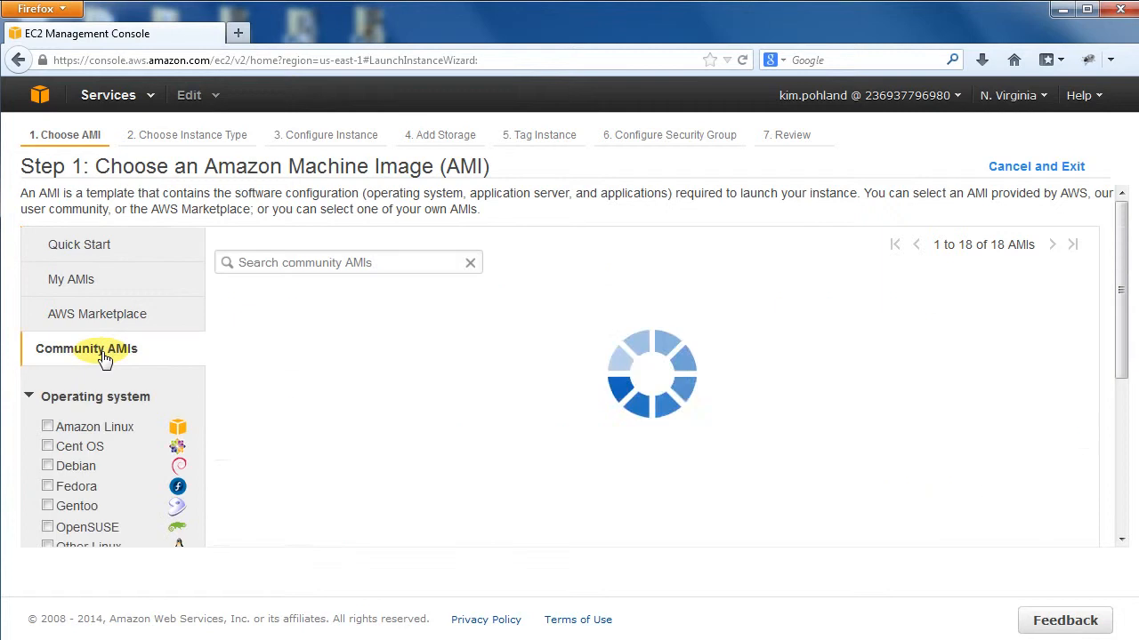
click(86, 348)
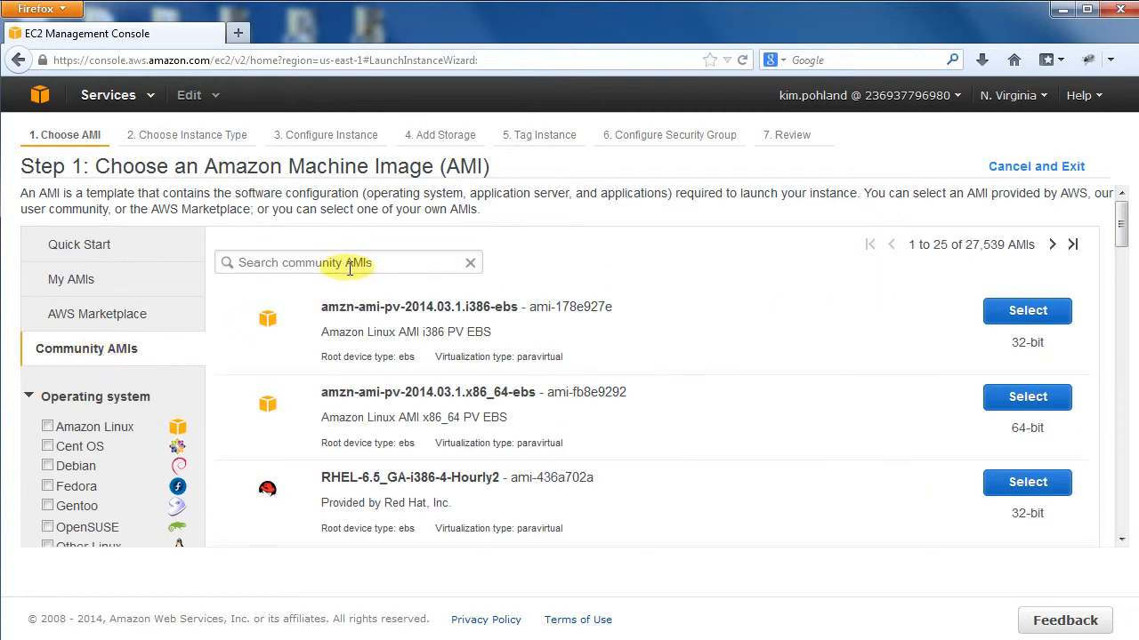
click(347, 263)
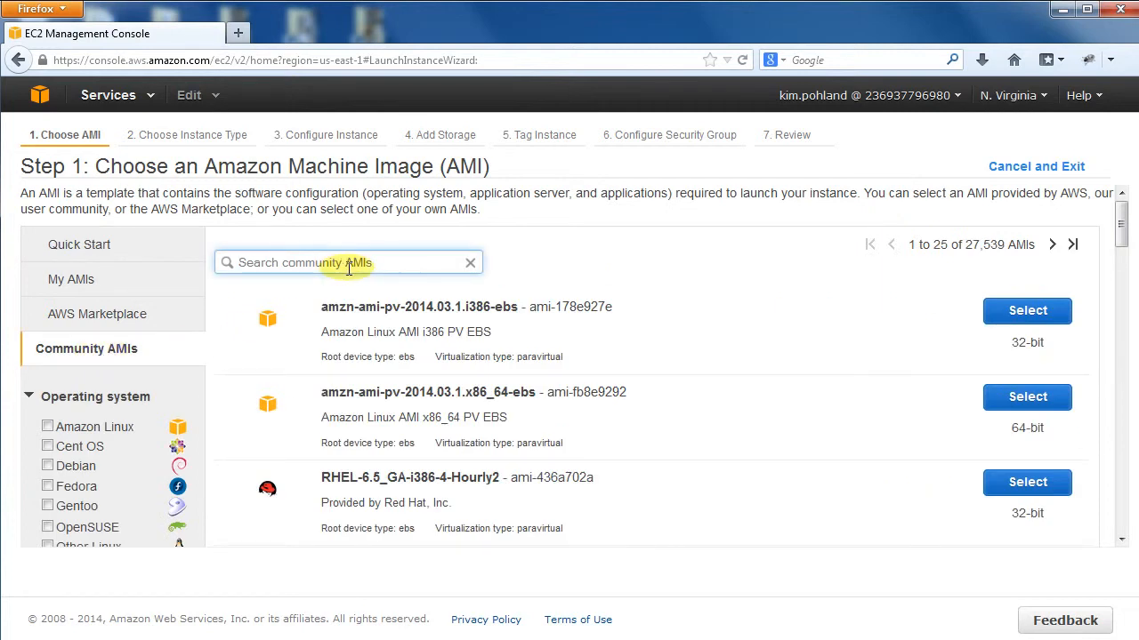
text(nitrc-ce)
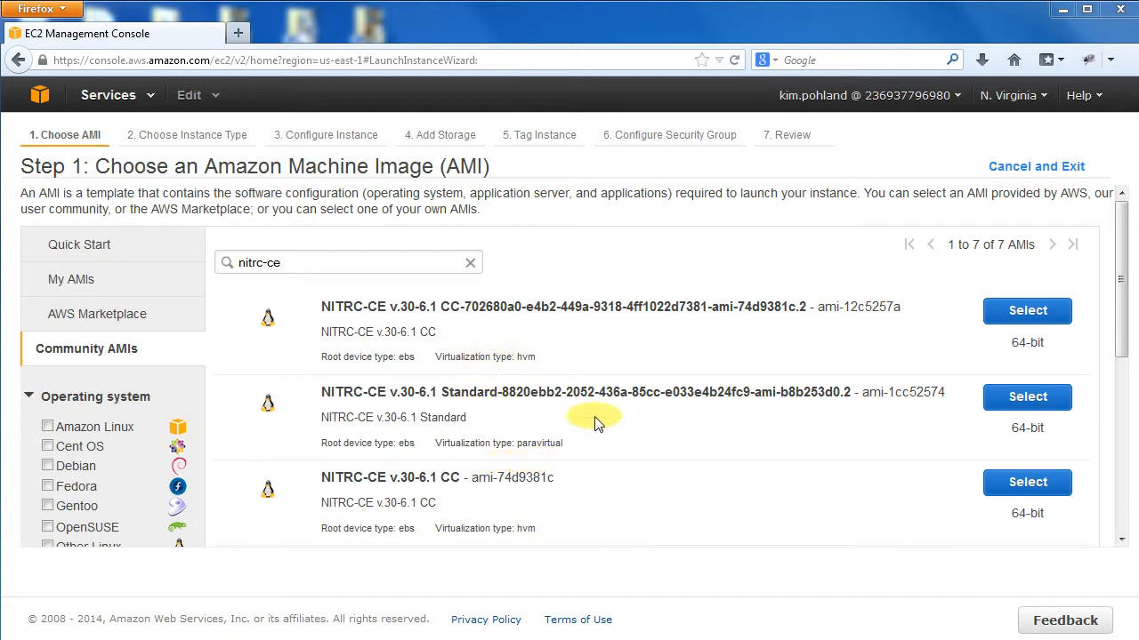
click(1027, 397)
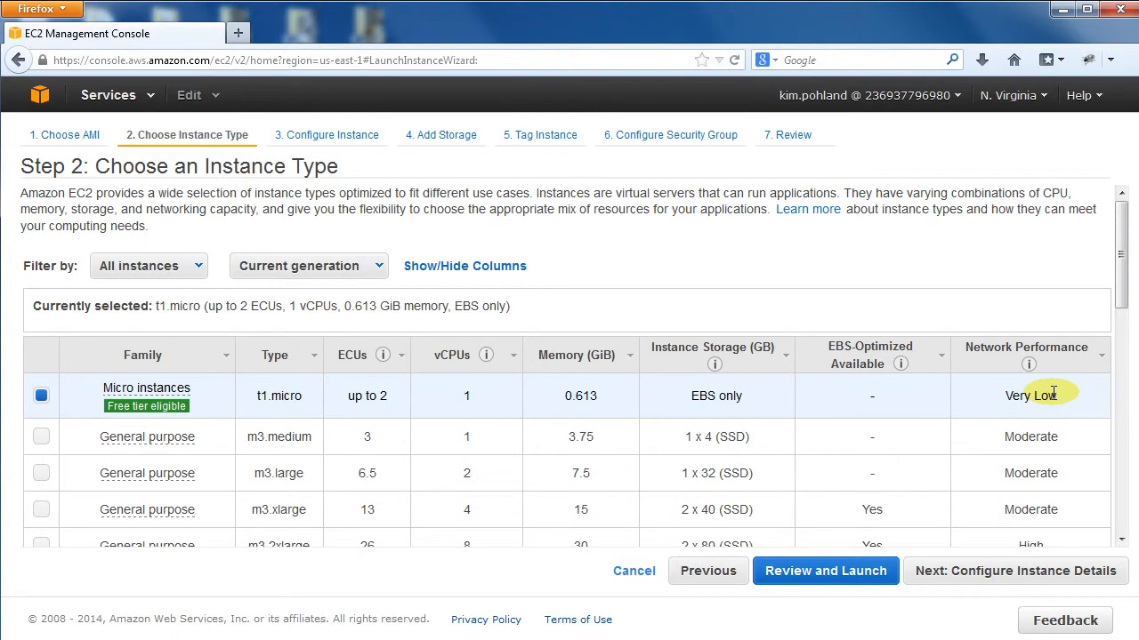
mouse_move(836, 418)
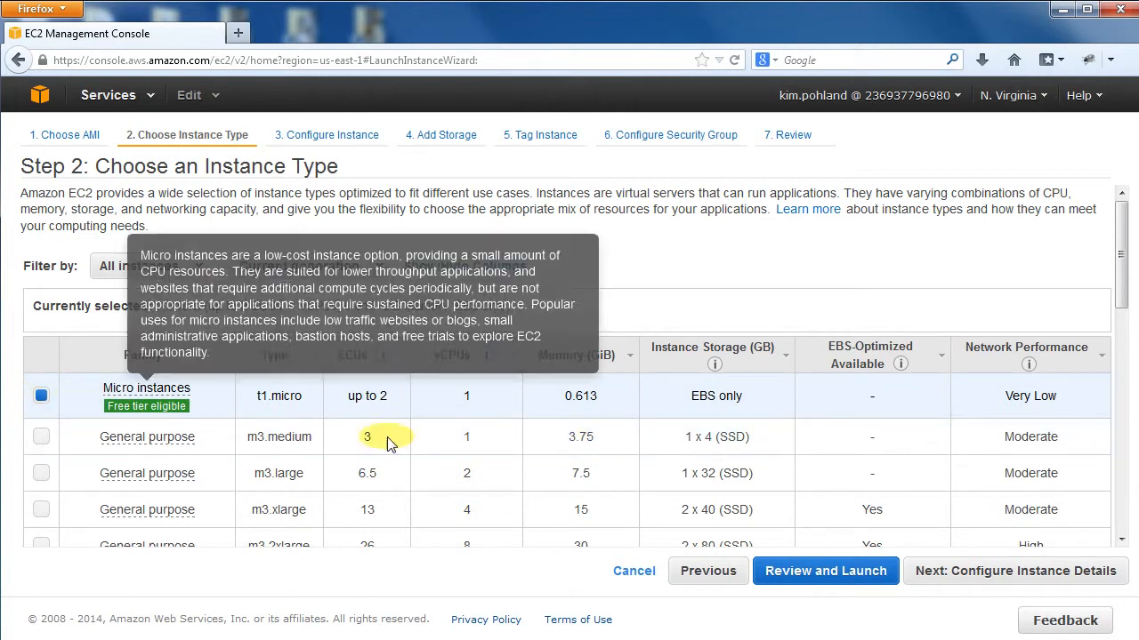
Step: Keep t1.micro, default instance details, 32 GiB storage and no tags, advancing to security groups
click(1014, 570)
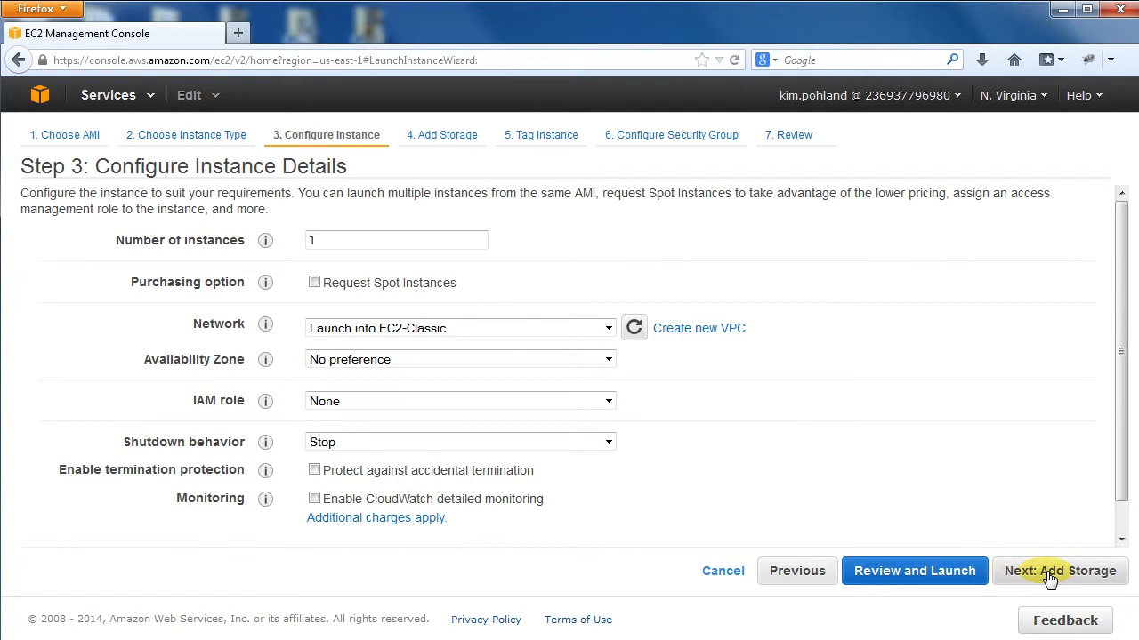
click(1058, 571)
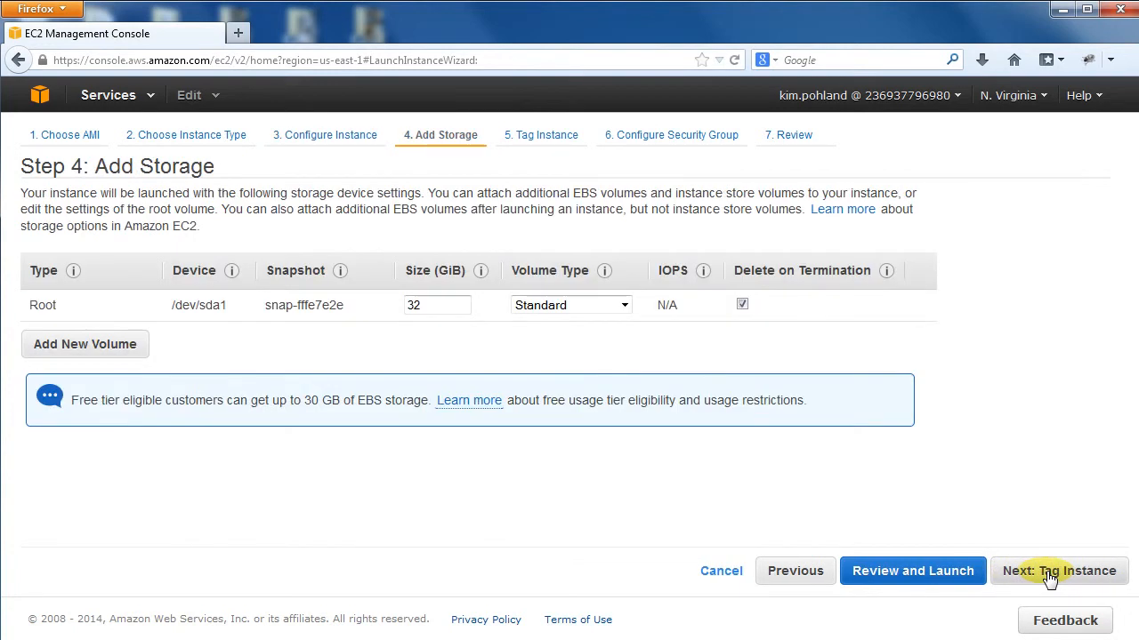
click(1057, 571)
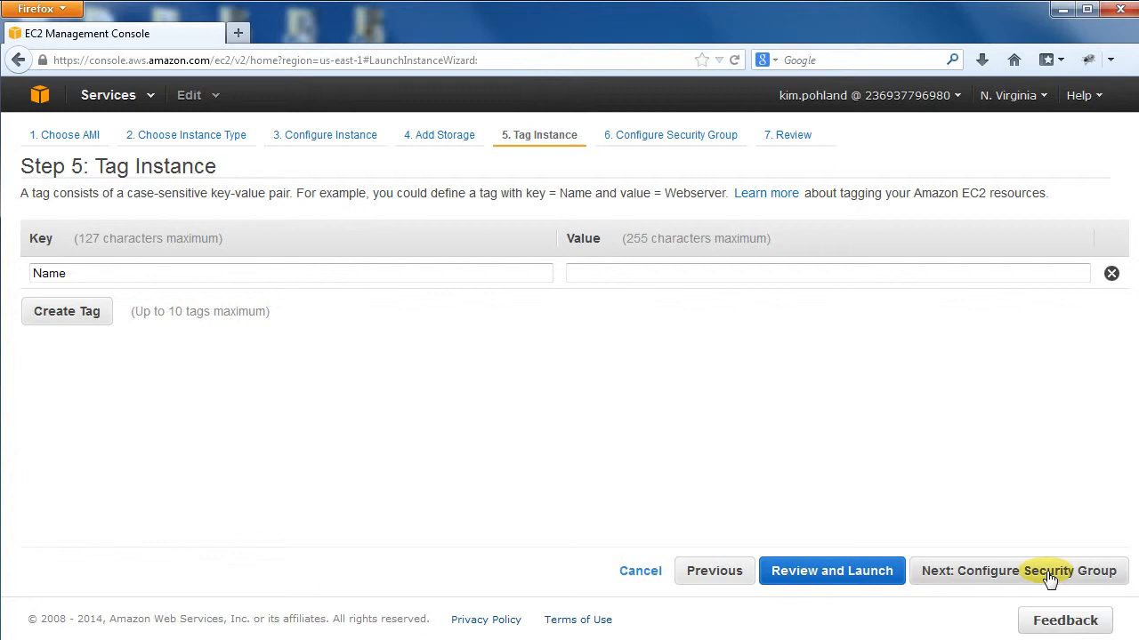
click(1018, 570)
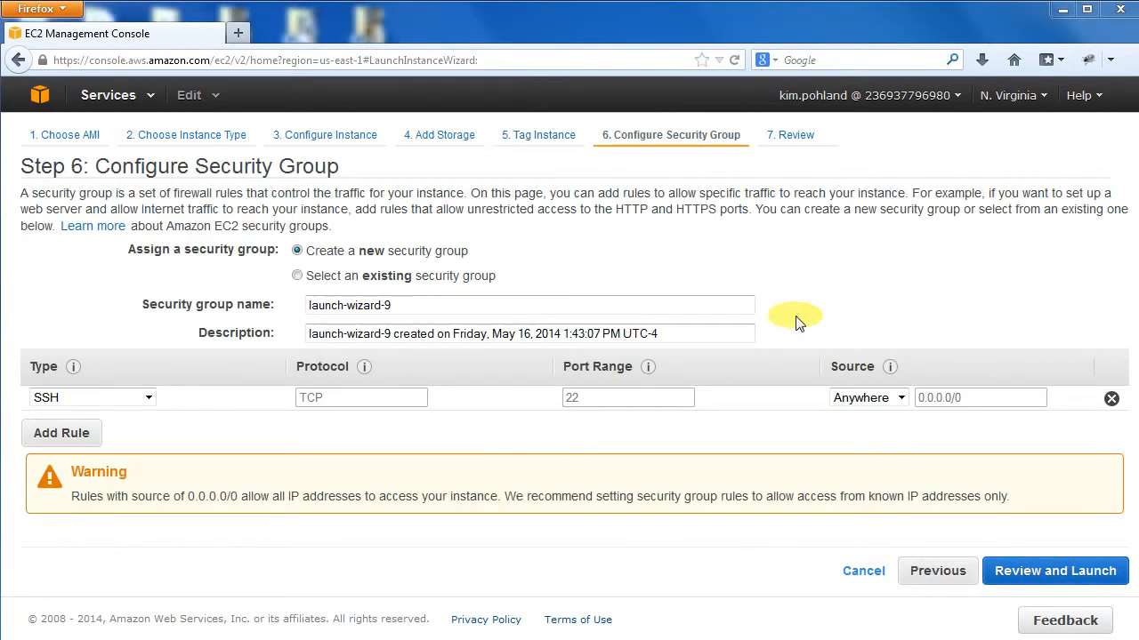
mouse_move(783, 320)
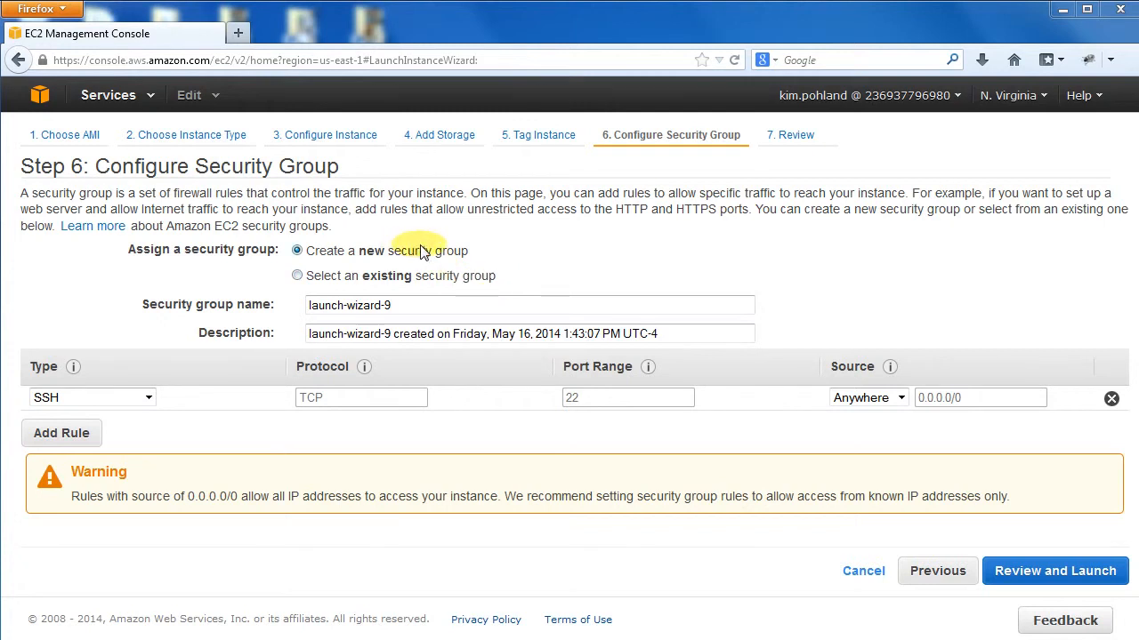
mouse_move(428, 295)
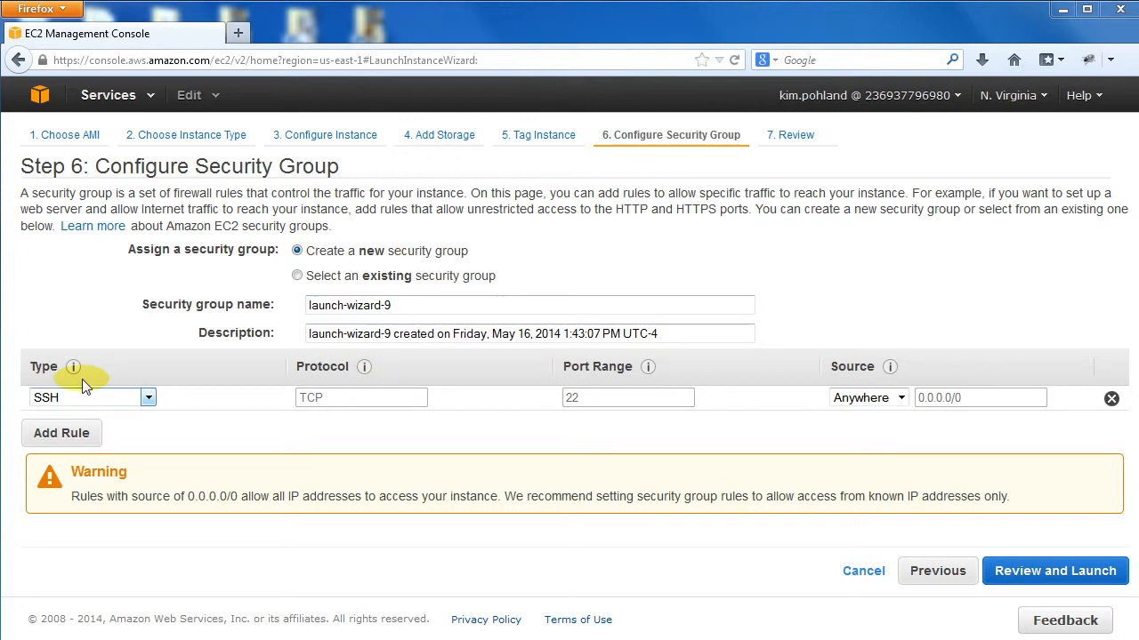
mouse_move(380, 367)
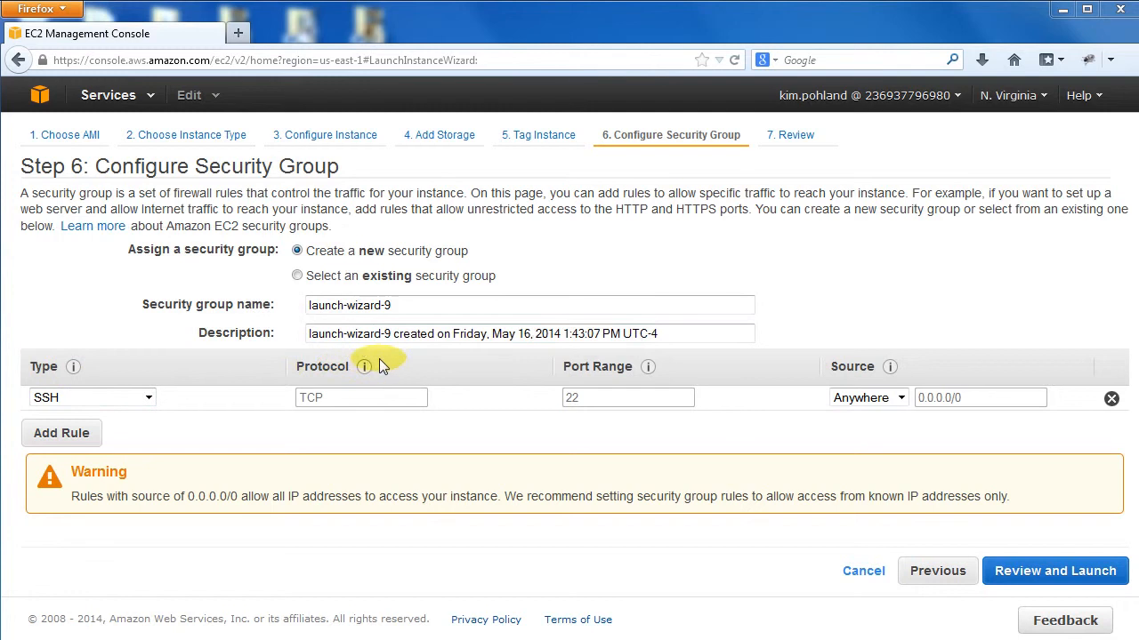
mouse_move(841, 365)
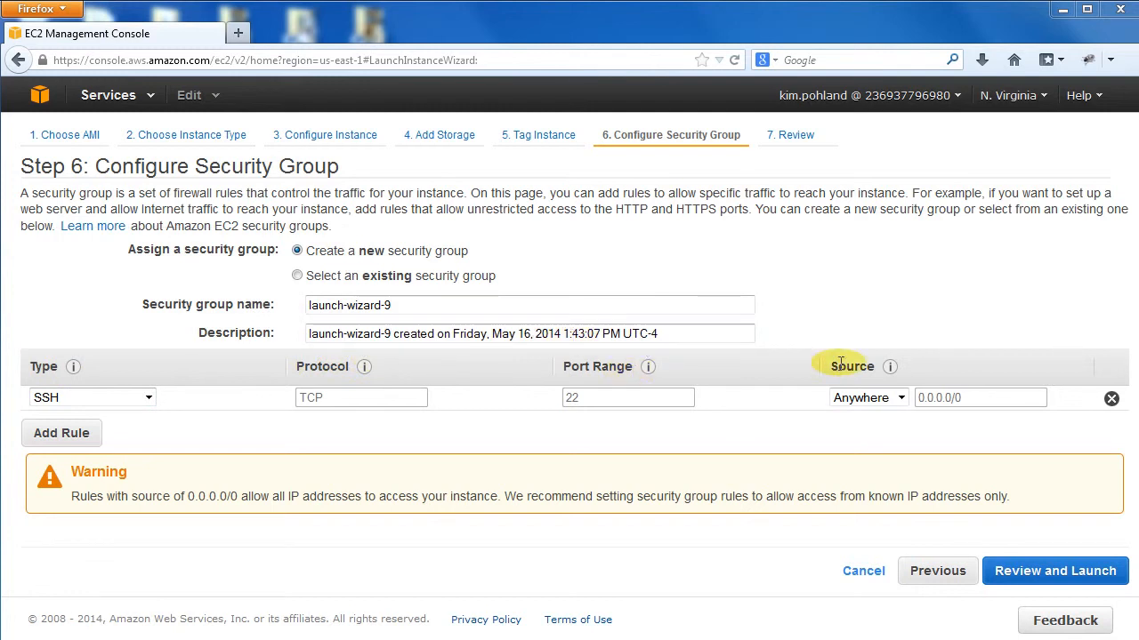
mouse_move(182, 445)
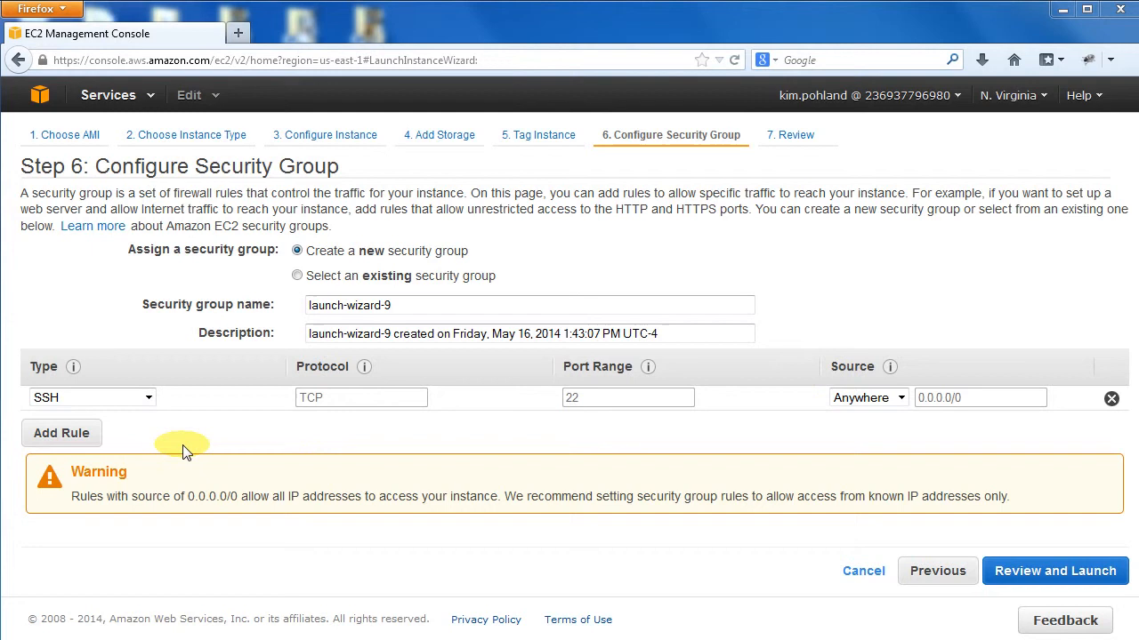
mouse_move(356, 396)
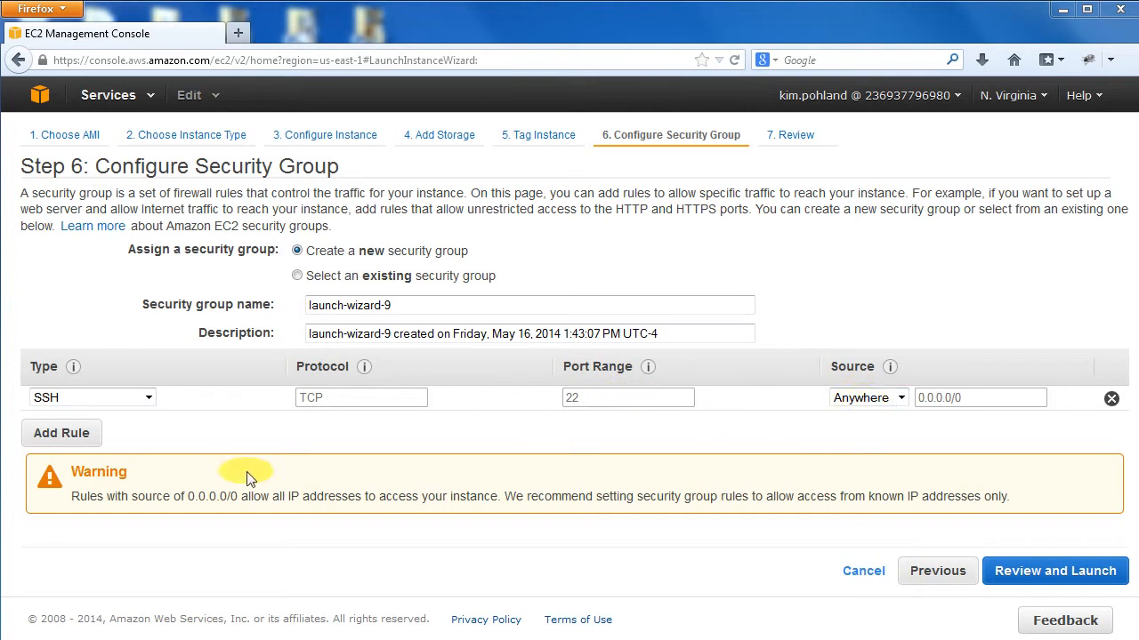
click(60, 433)
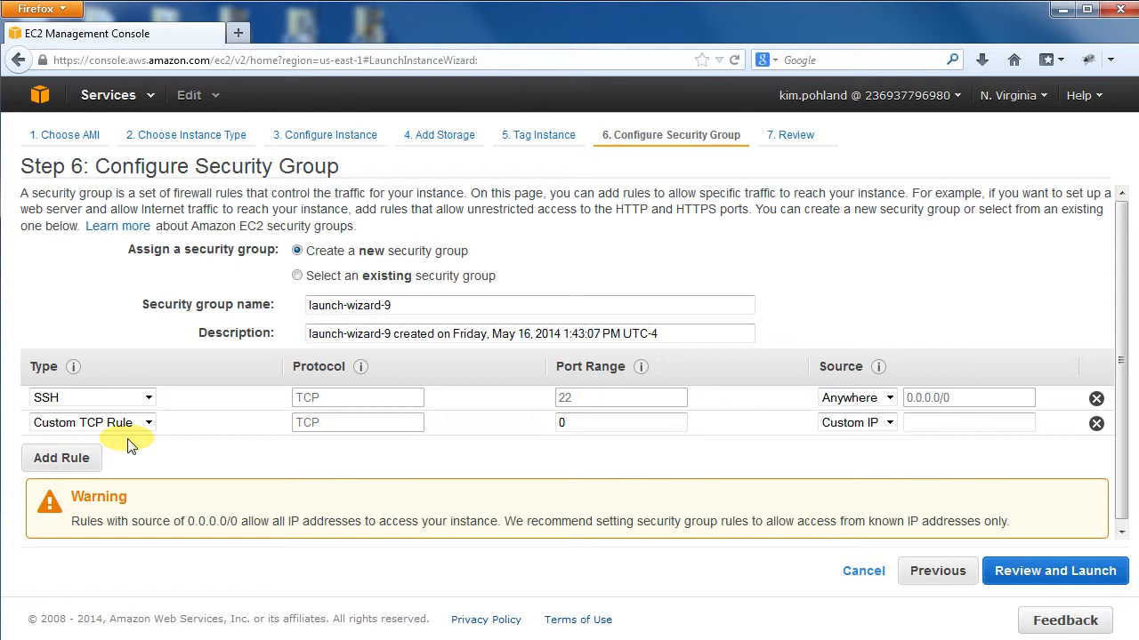
Step: Choose the existing NITRC-CE security group, review its inbound rules, and proceed to review
click(297, 275)
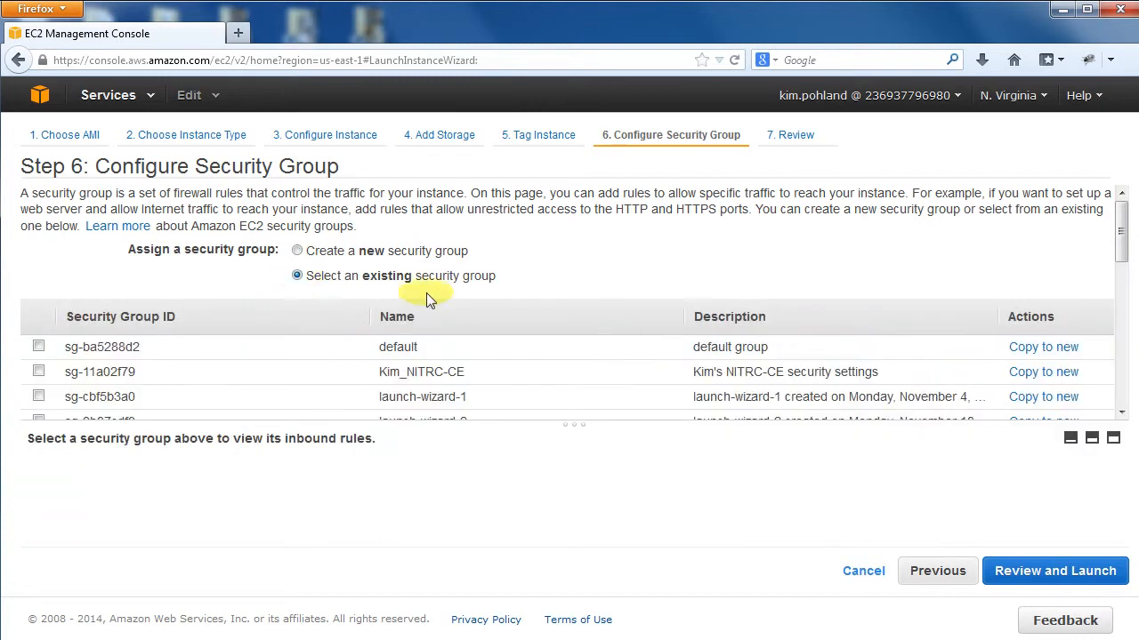
scroll(down, 3)
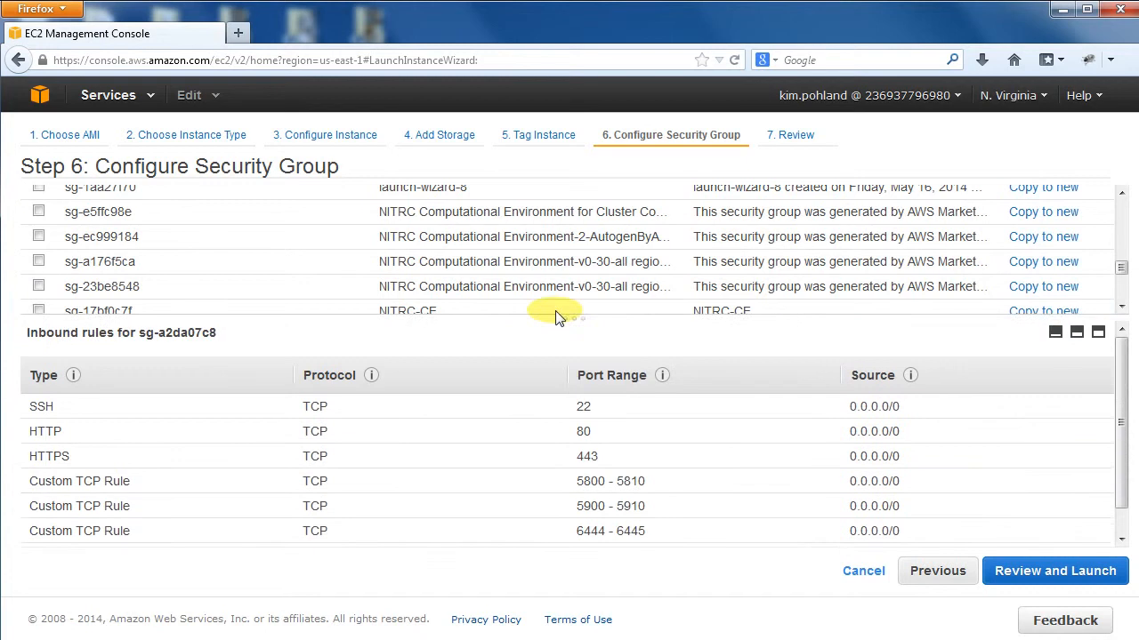
drag(552, 318, 552, 283)
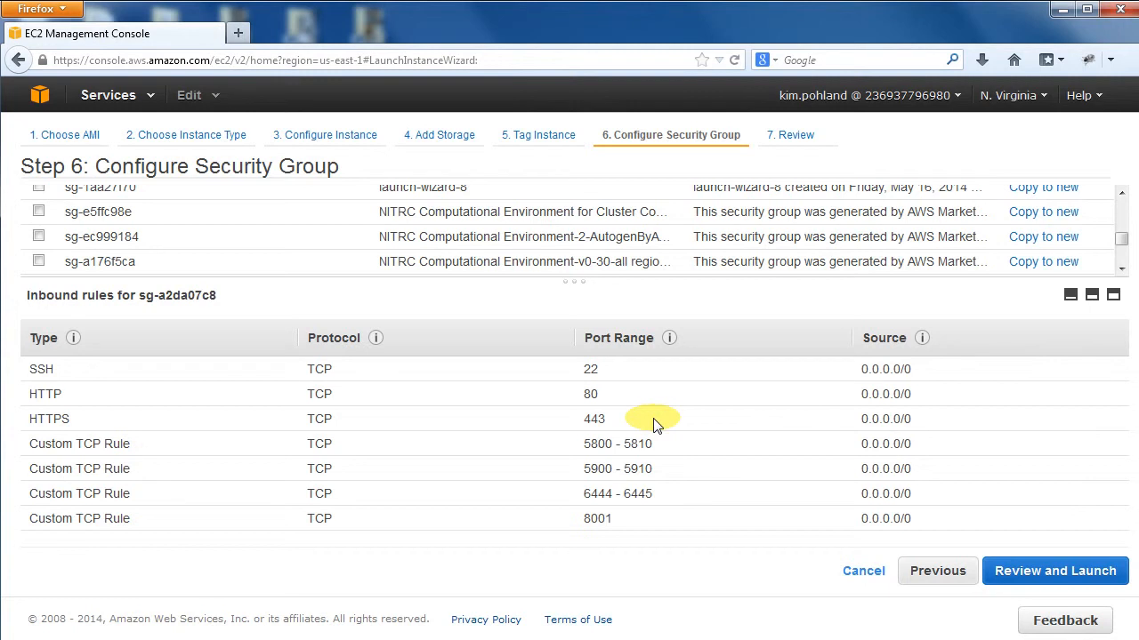
mouse_move(680, 448)
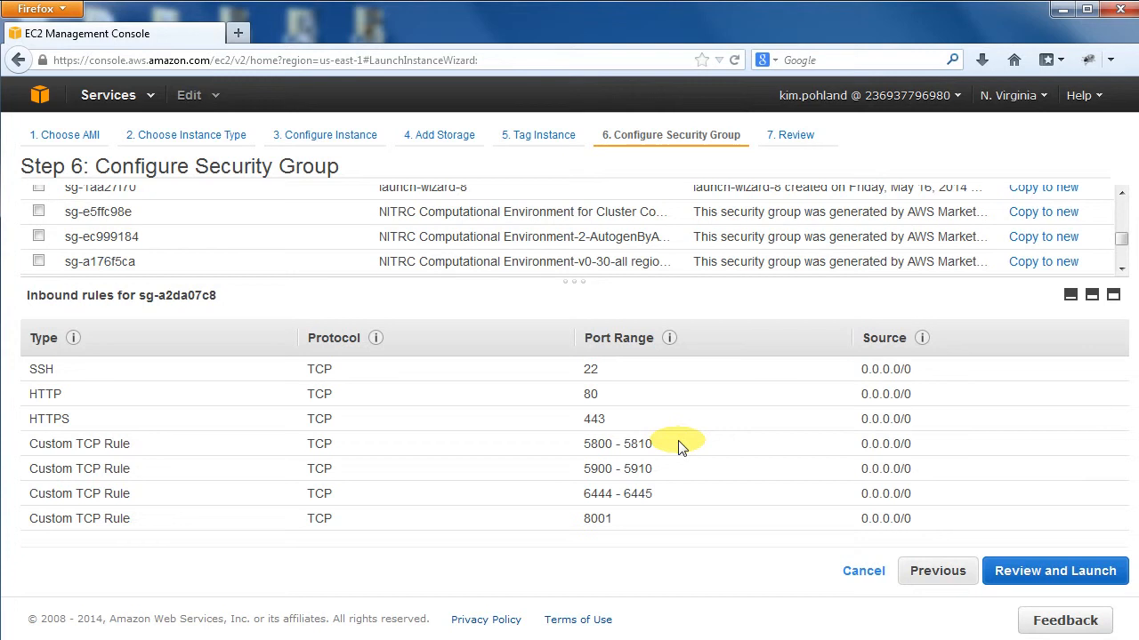
mouse_move(685, 473)
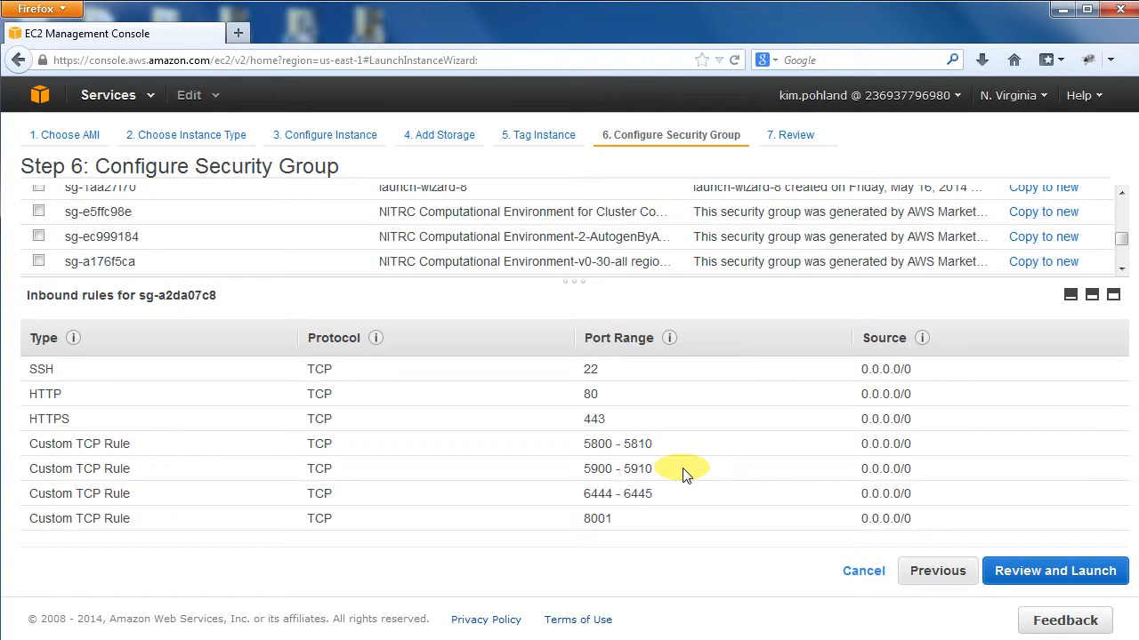
mouse_move(687, 500)
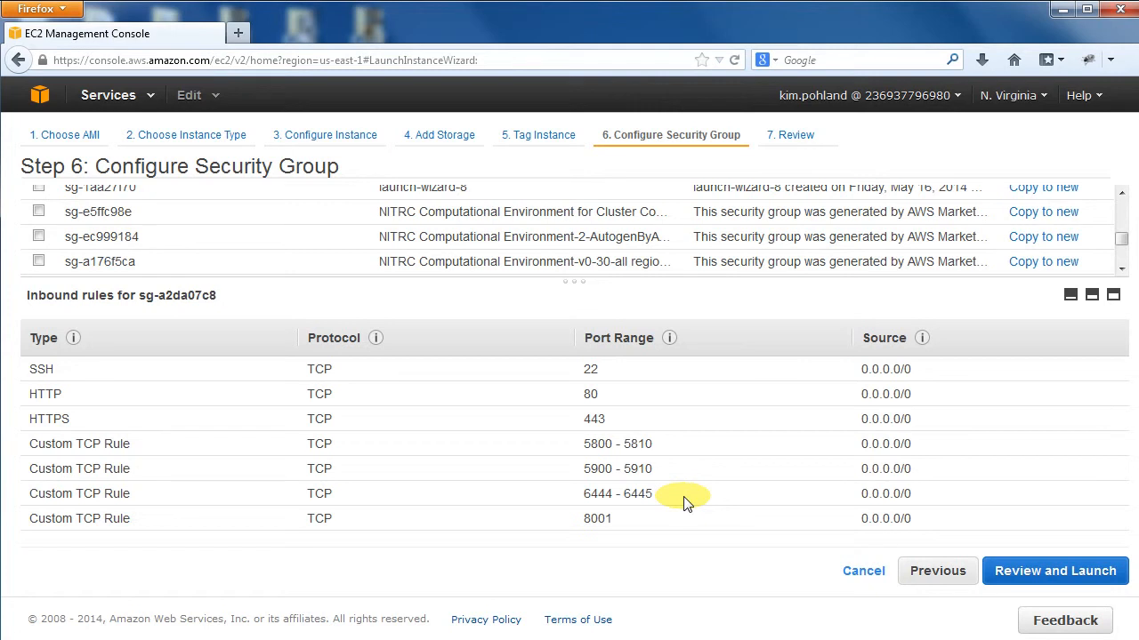
mouse_move(685, 523)
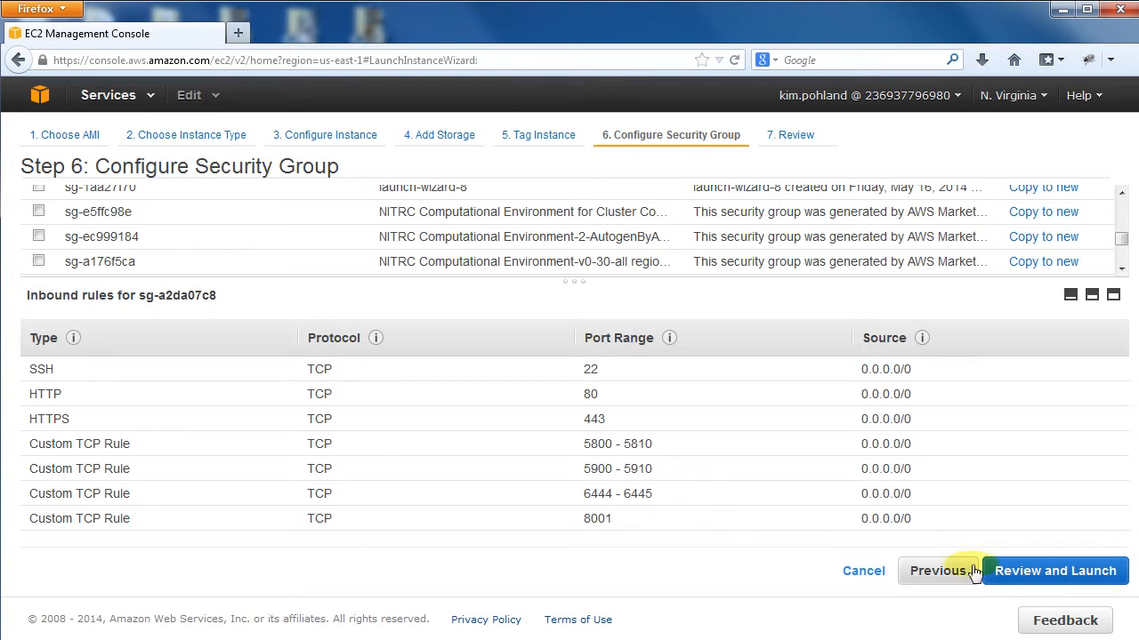
click(1055, 571)
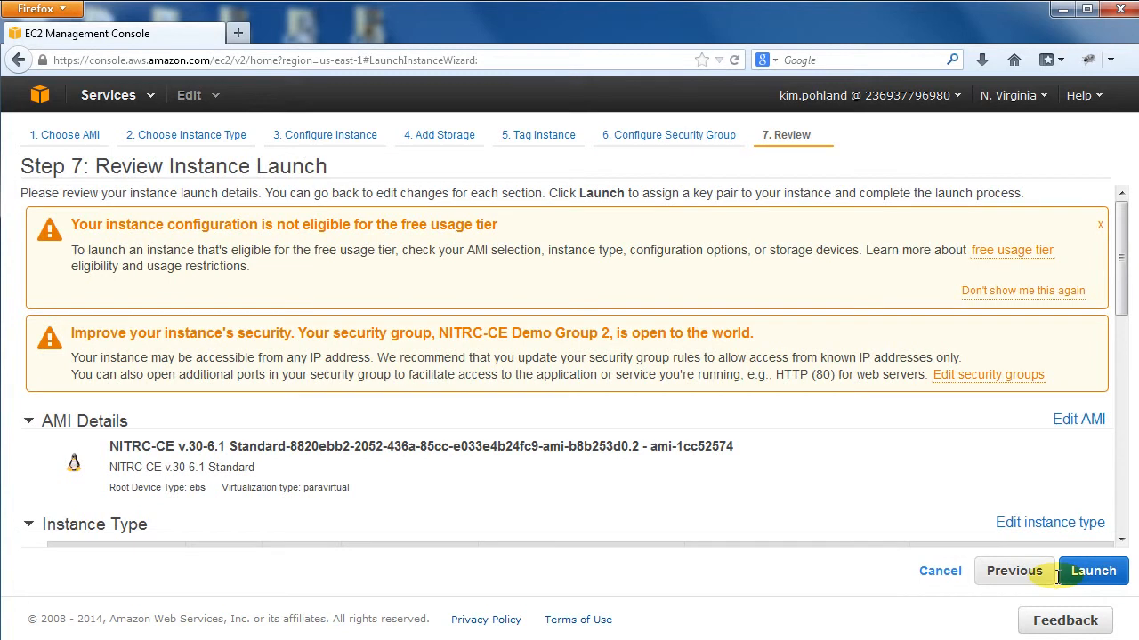
mouse_move(907, 563)
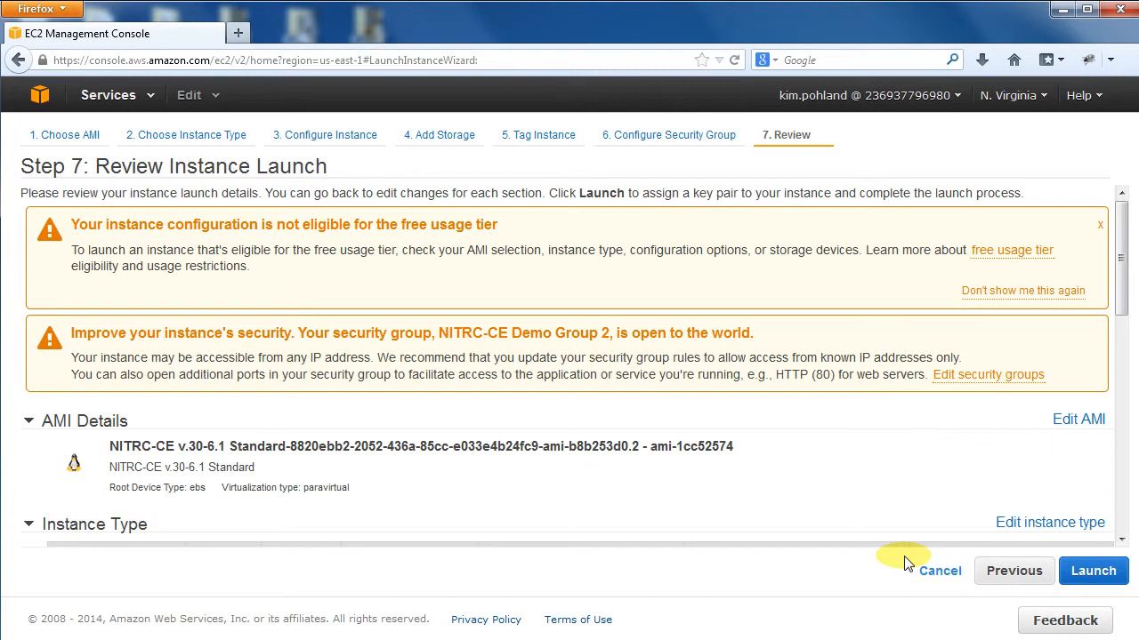
Step: Review the Step 7 launch details and start launching to bring up the key pair dialog
click(1093, 570)
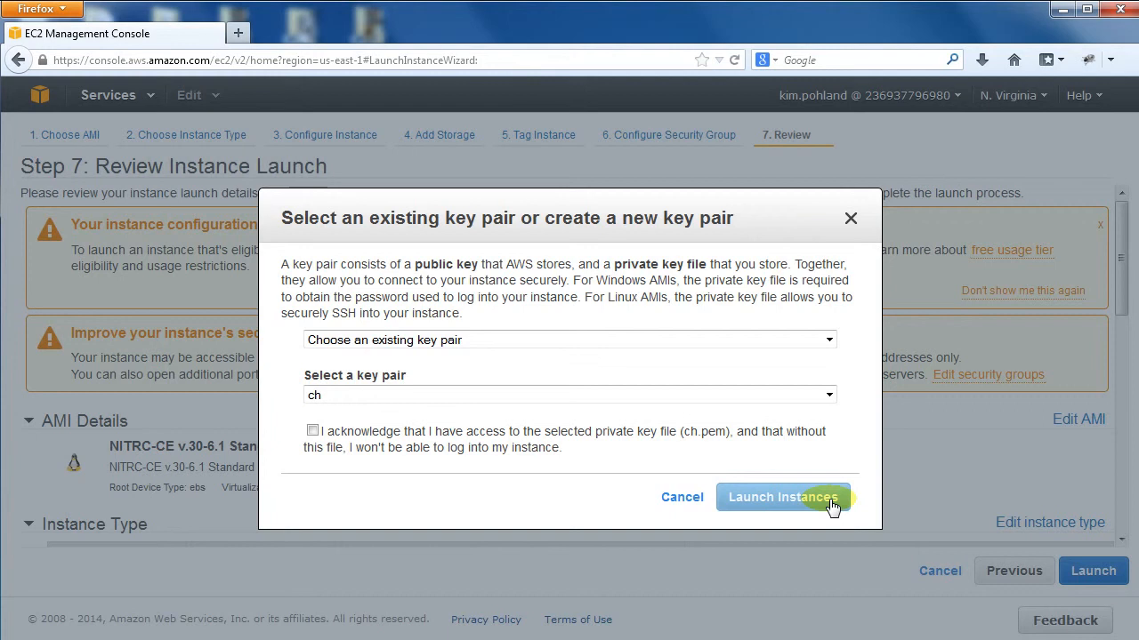
mouse_move(792, 474)
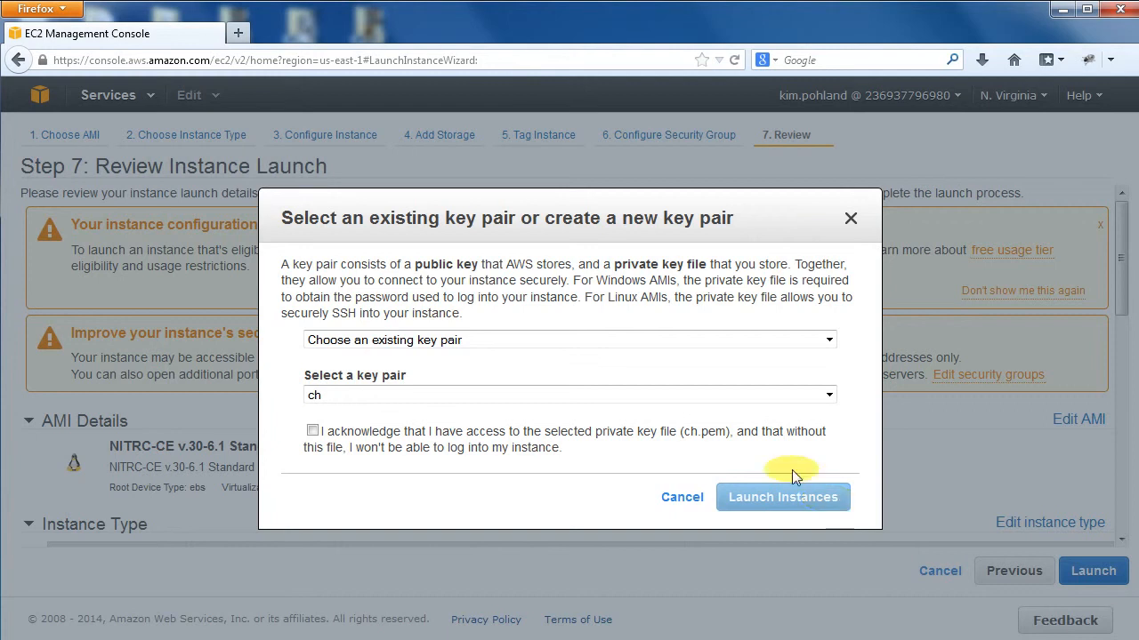
Step: Choose 'Proceed without a key pair' and launch the NITRC-CE instance
click(568, 340)
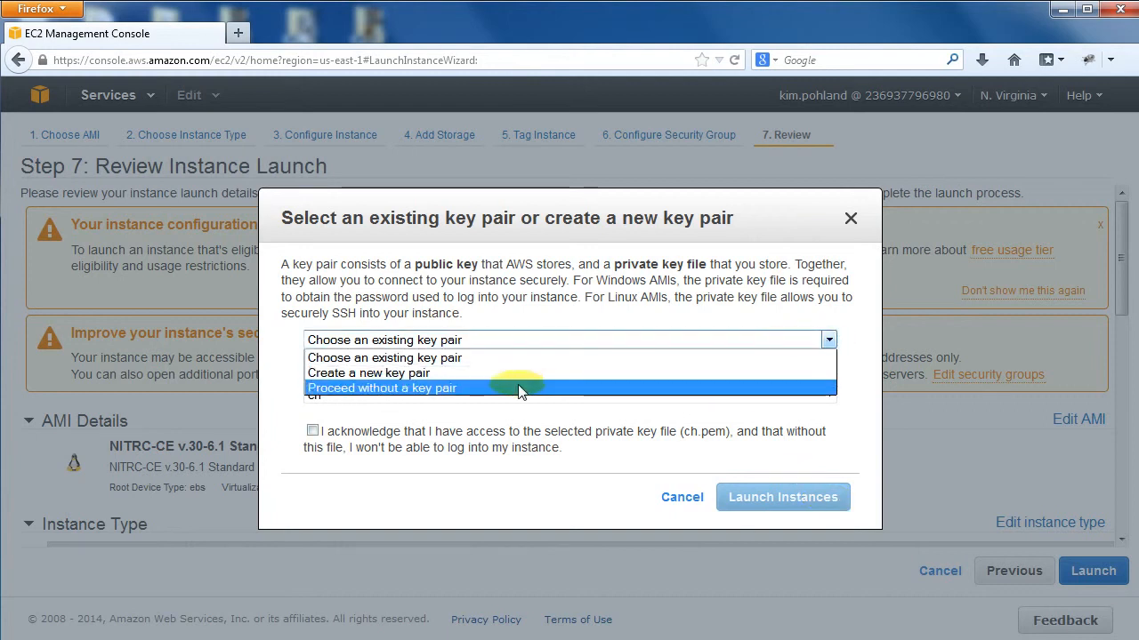
click(383, 388)
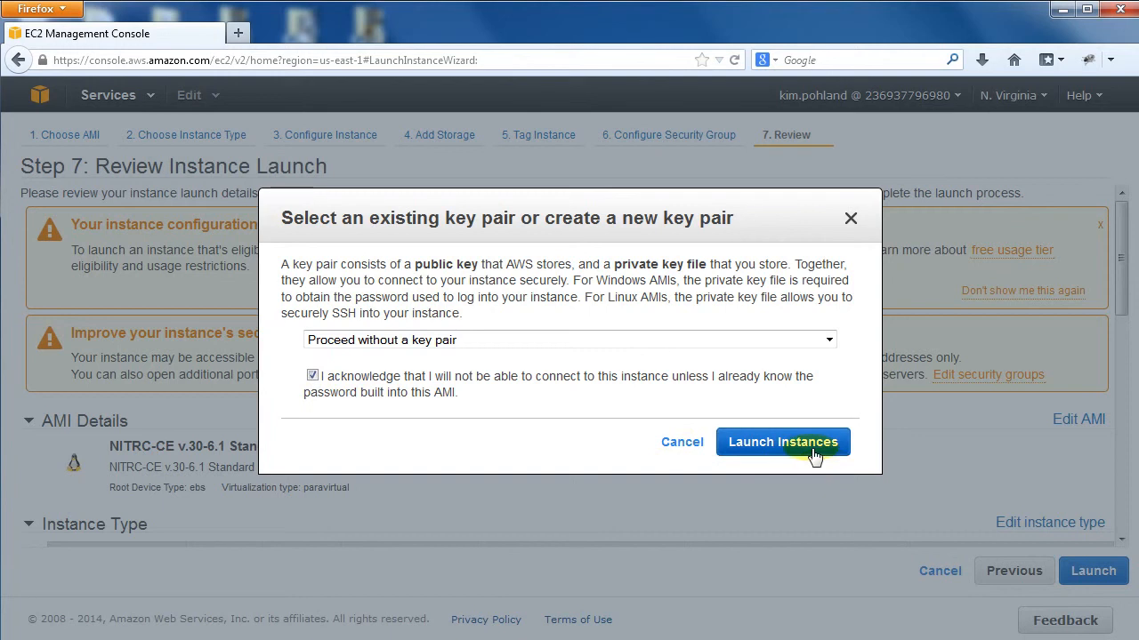
click(782, 442)
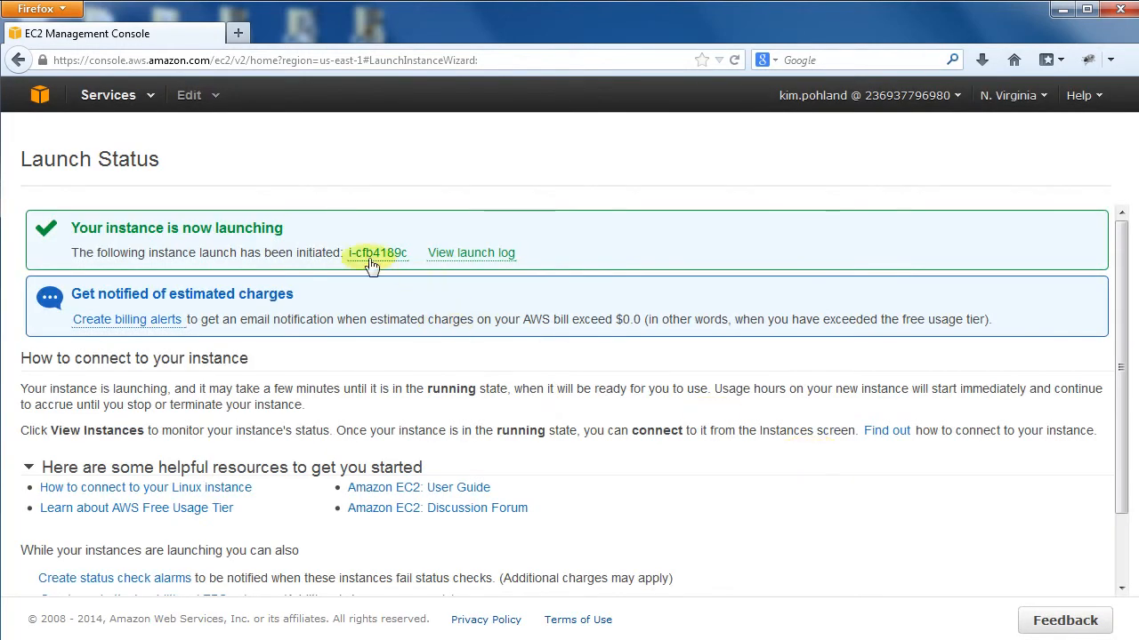
mouse_move(376, 253)
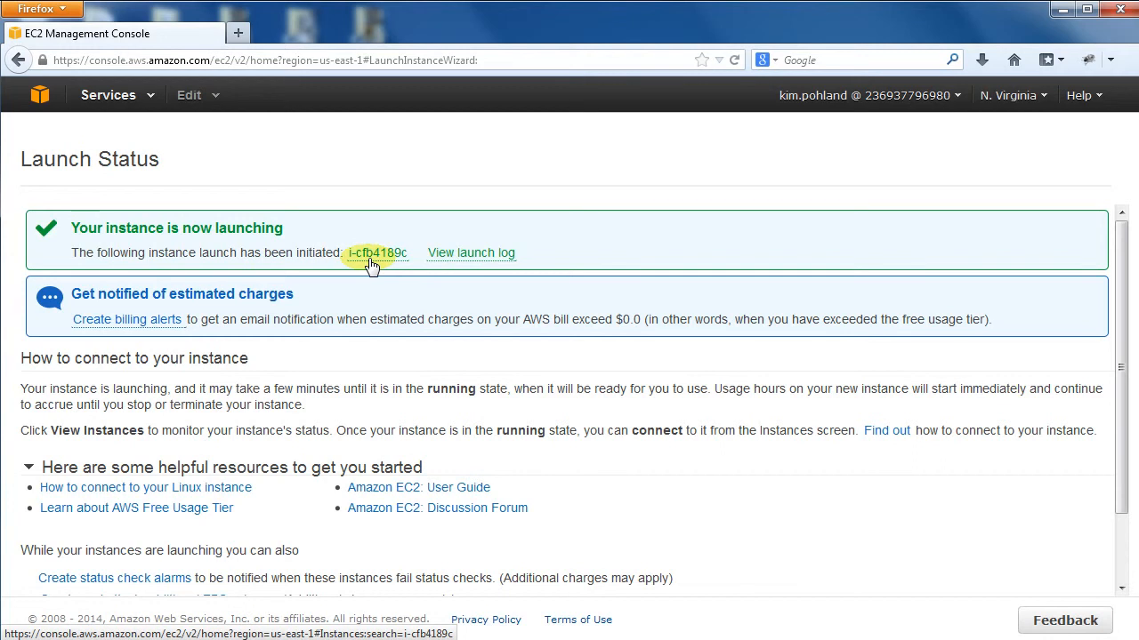
Step: Name the newly launched instance 'NITRC-CE Demo Instance' in the instances list
click(377, 253)
text(NITRC-CE Demo Instance)
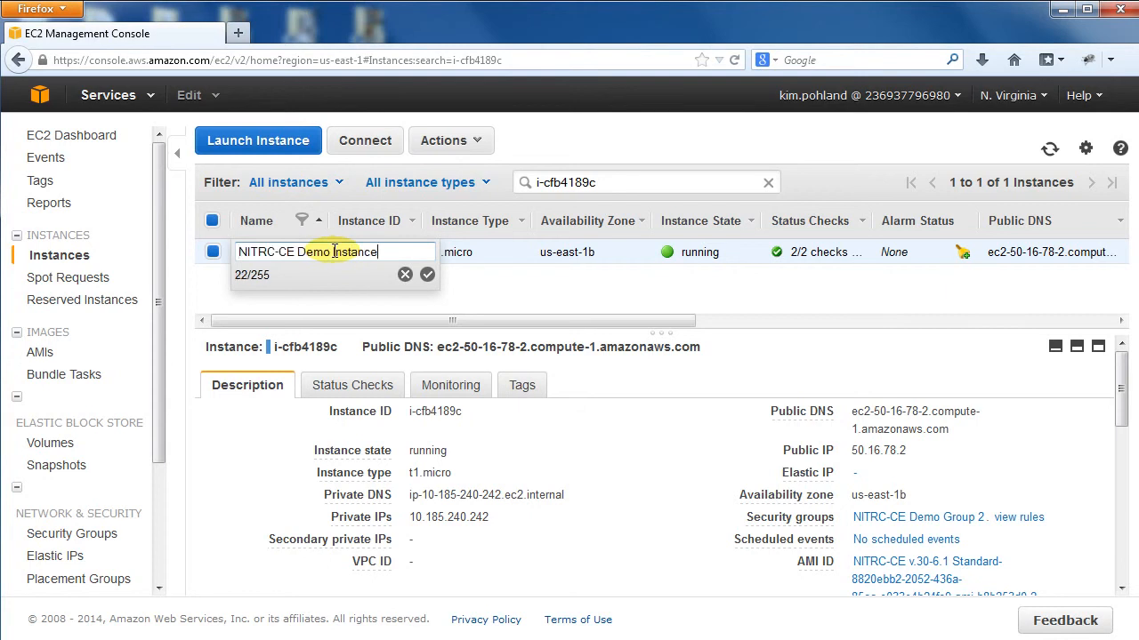
click(426, 274)
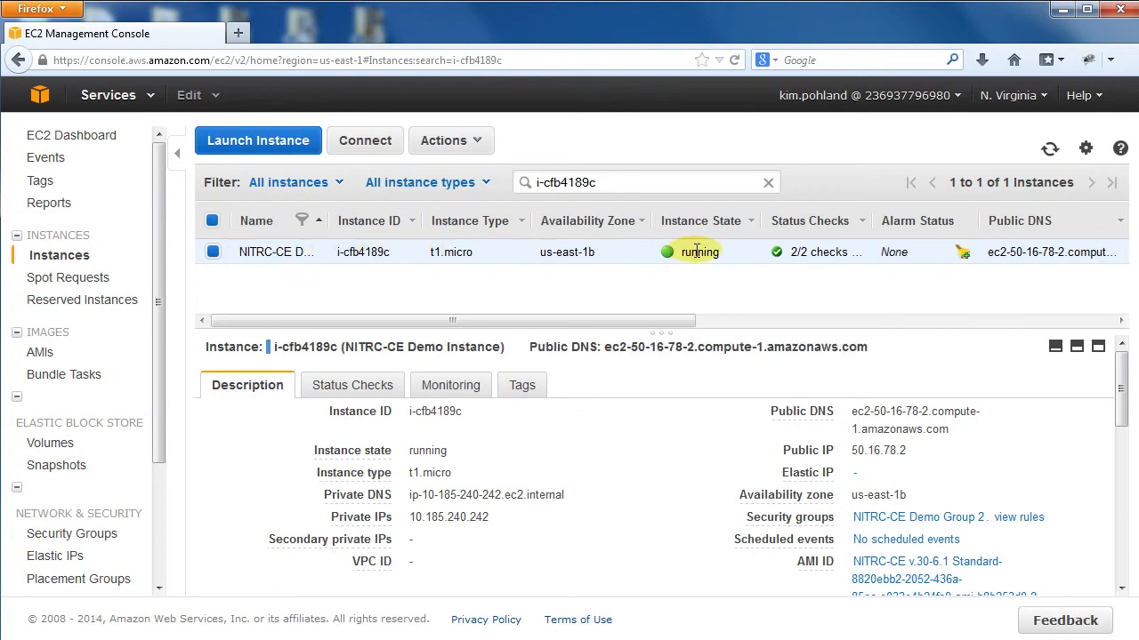
mouse_move(798, 252)
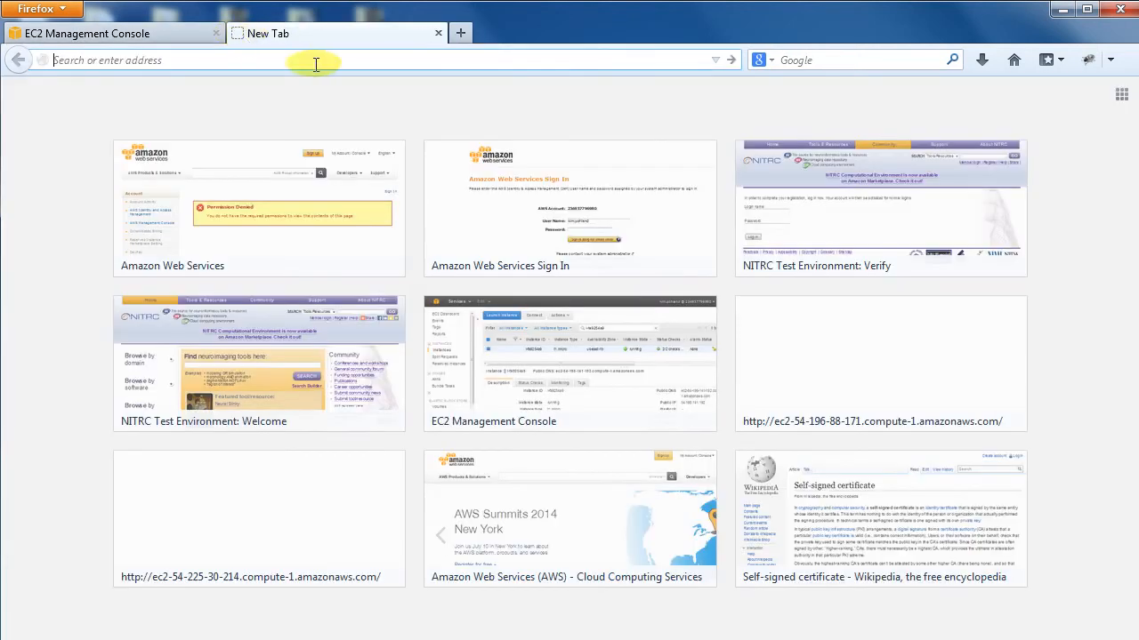
Step: Browse to ec2-50-16-78-2.compute-1.amazonaws.com to load the NITRC-CE welcome form
text(ec2-50-16-78-2.compute-1.amazonaws.com/views/main.php)
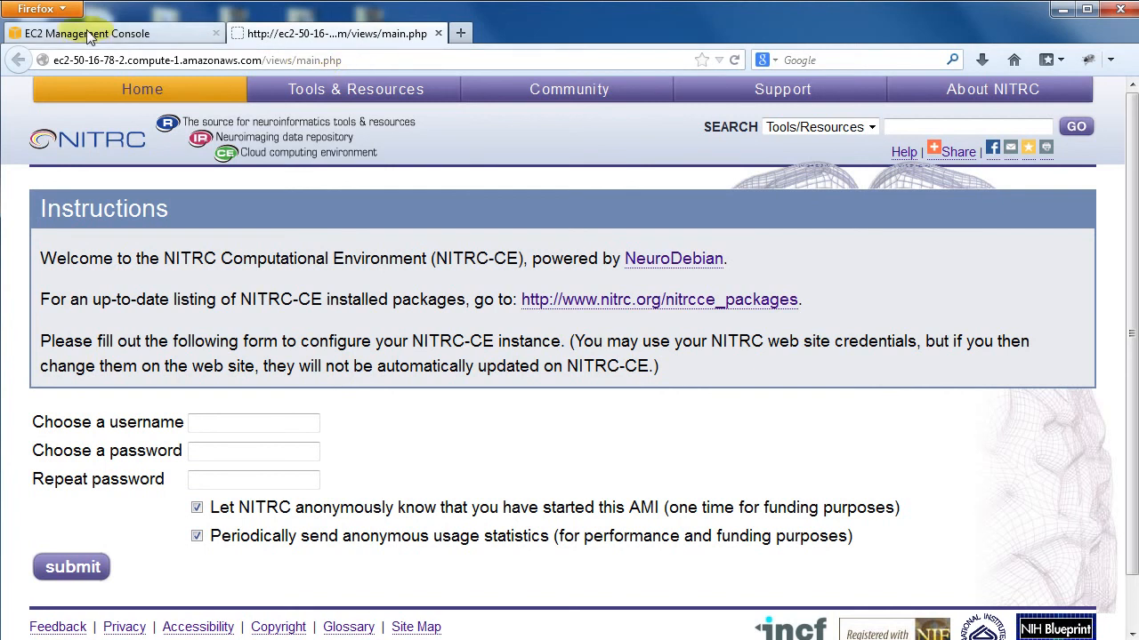
Step: Return to the EC2 console tab and show the instance's stop, reboot and terminate actions
click(87, 33)
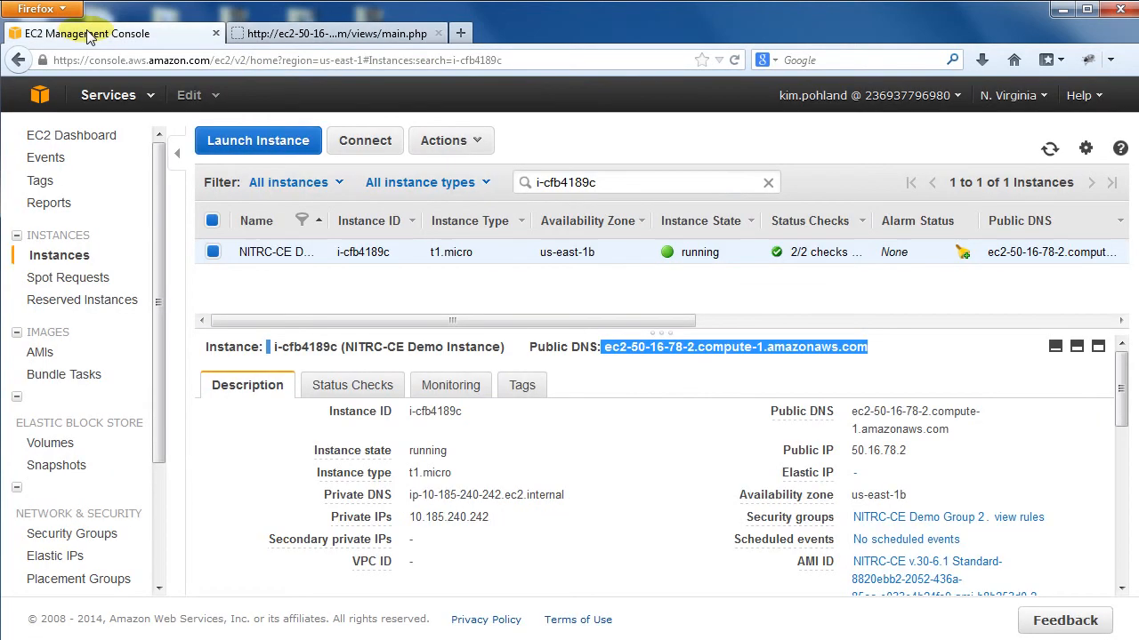
mouse_move(631, 221)
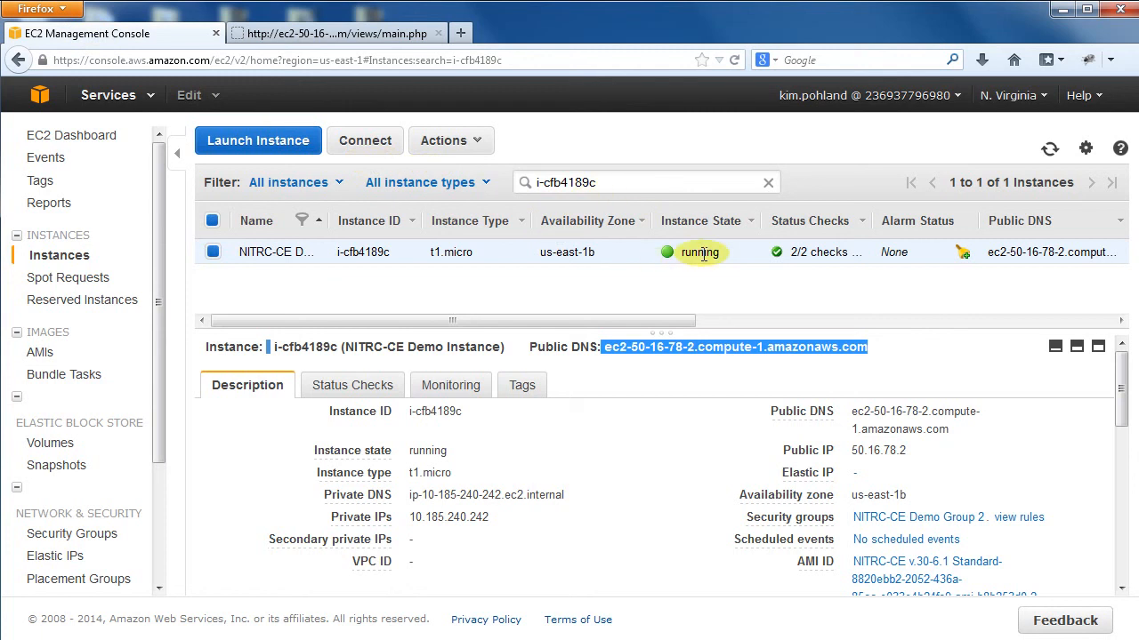
click(451, 139)
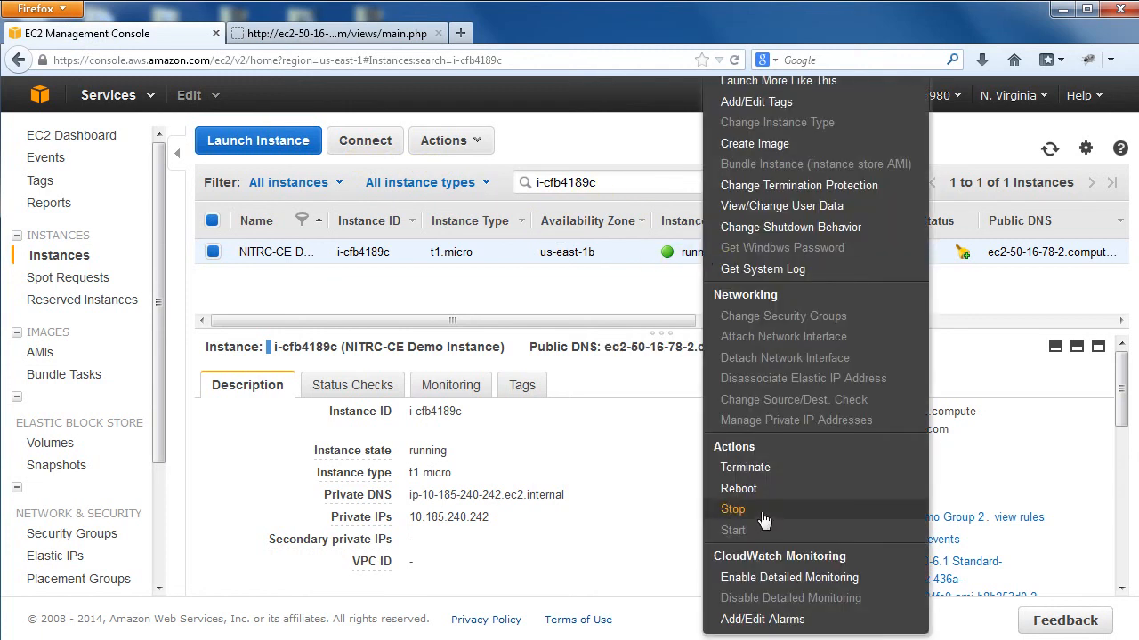
mouse_move(738, 488)
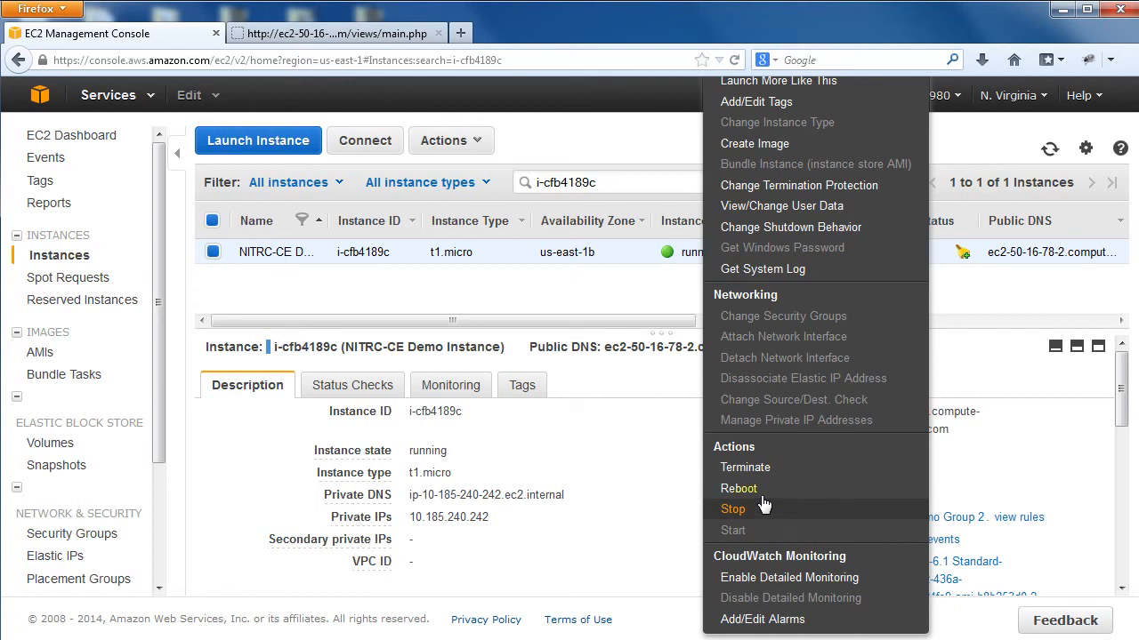
mouse_move(740, 489)
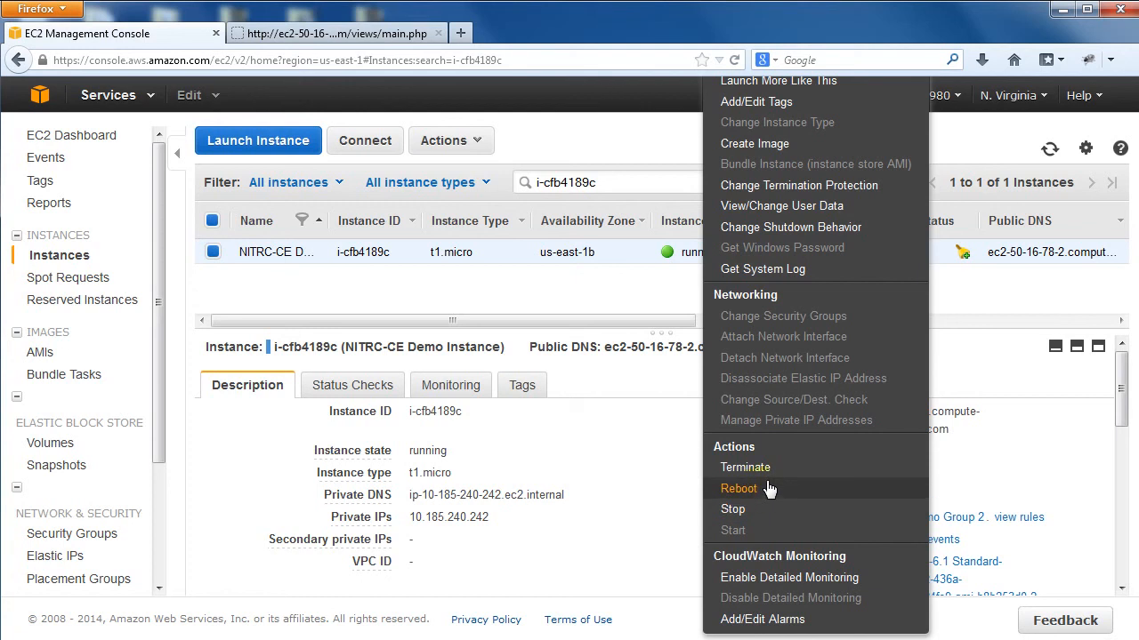